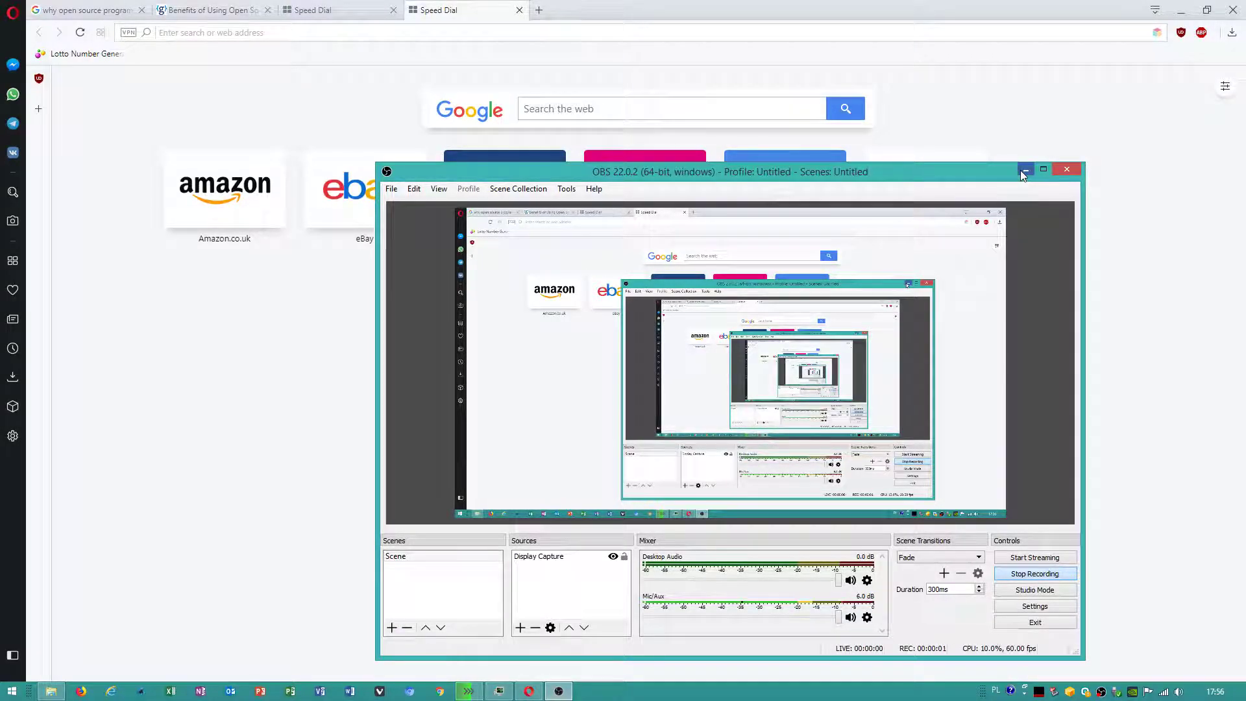
Minimize OBS, reposition the Process Hacker window, and open the project website from Help
{"action": "left_click", "coordinate": [1025, 170]}
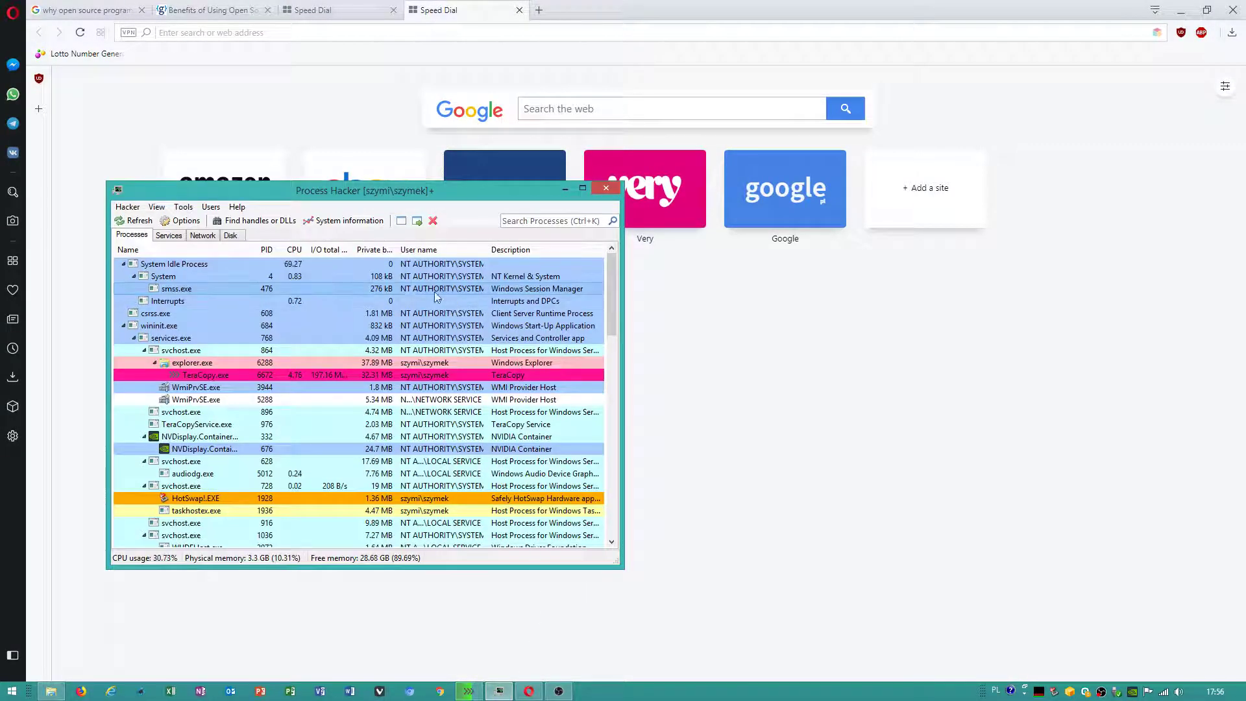
{"action": "left_click_drag", "start_coordinate": [365, 190], "coordinate": [744, 282]}
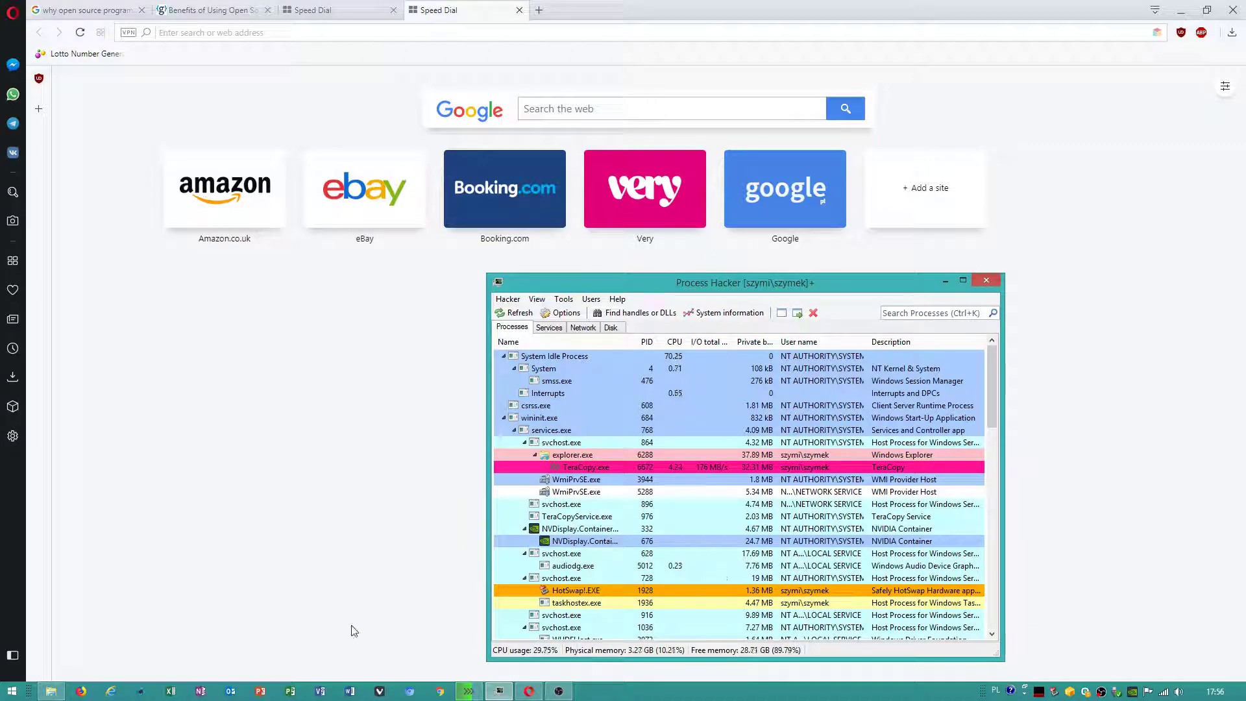
{"action": "left_click_drag", "start_coordinate": [744, 282], "coordinate": [718, 223]}
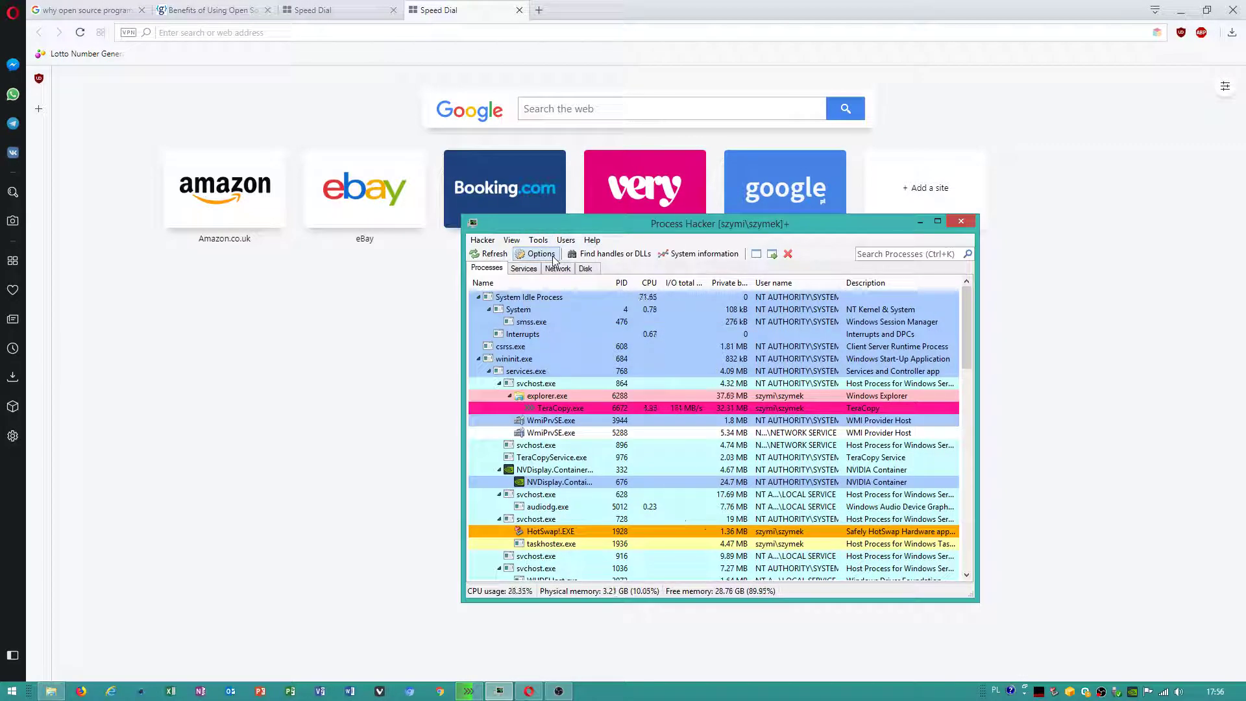
{"action": "left_click", "coordinate": [591, 240]}
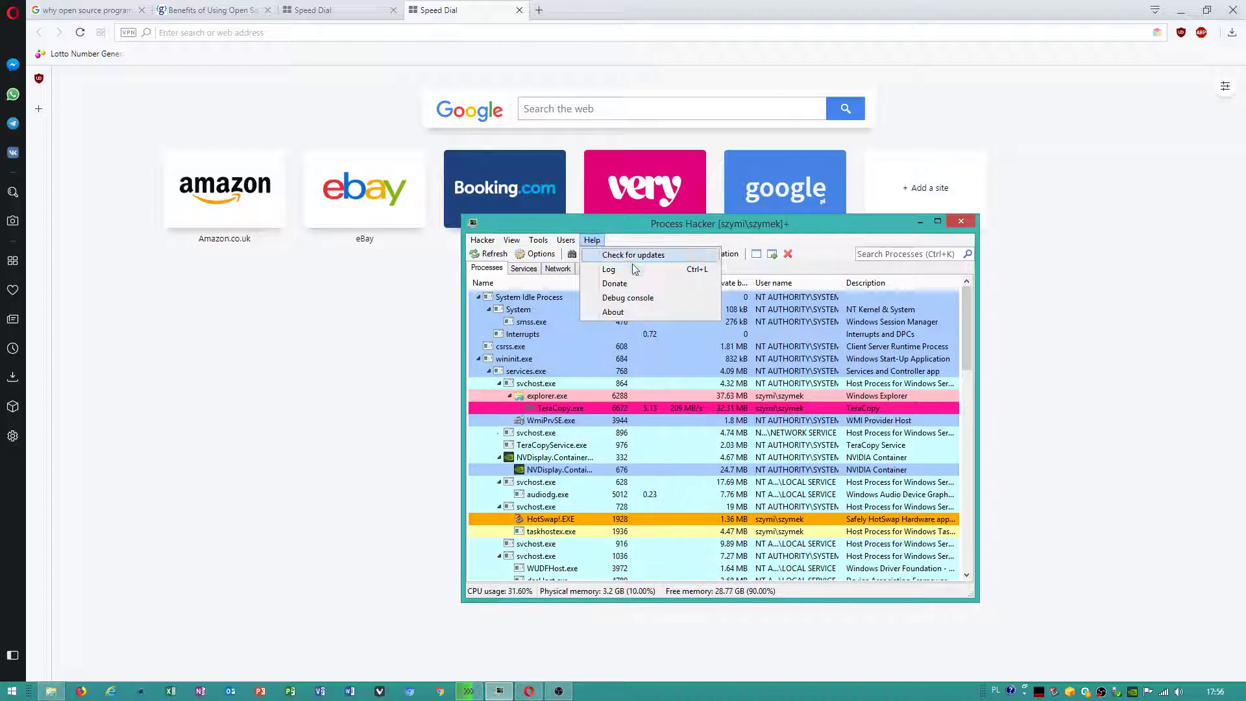
{"action": "mouse_move", "coordinate": [627, 297]}
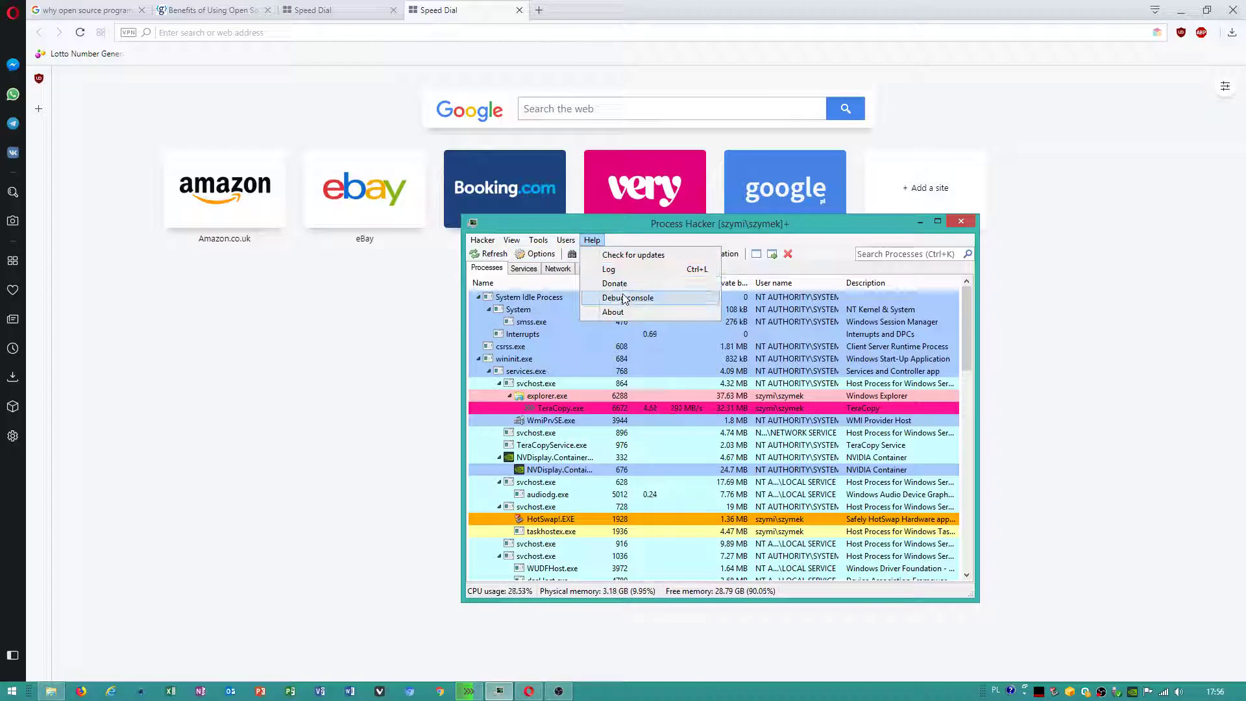
{"action": "left_click", "coordinate": [613, 312]}
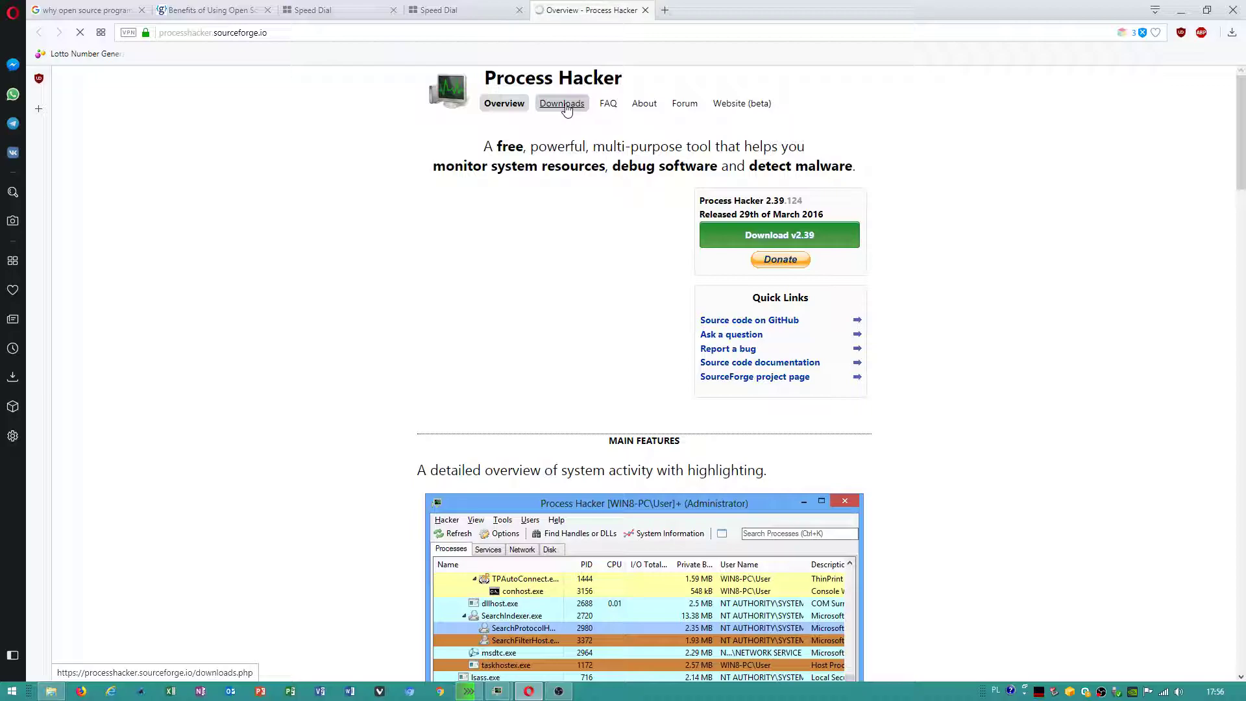
View the Process Hacker Downloads page and its full list of downloads
{"action": "left_click", "coordinate": [561, 103]}
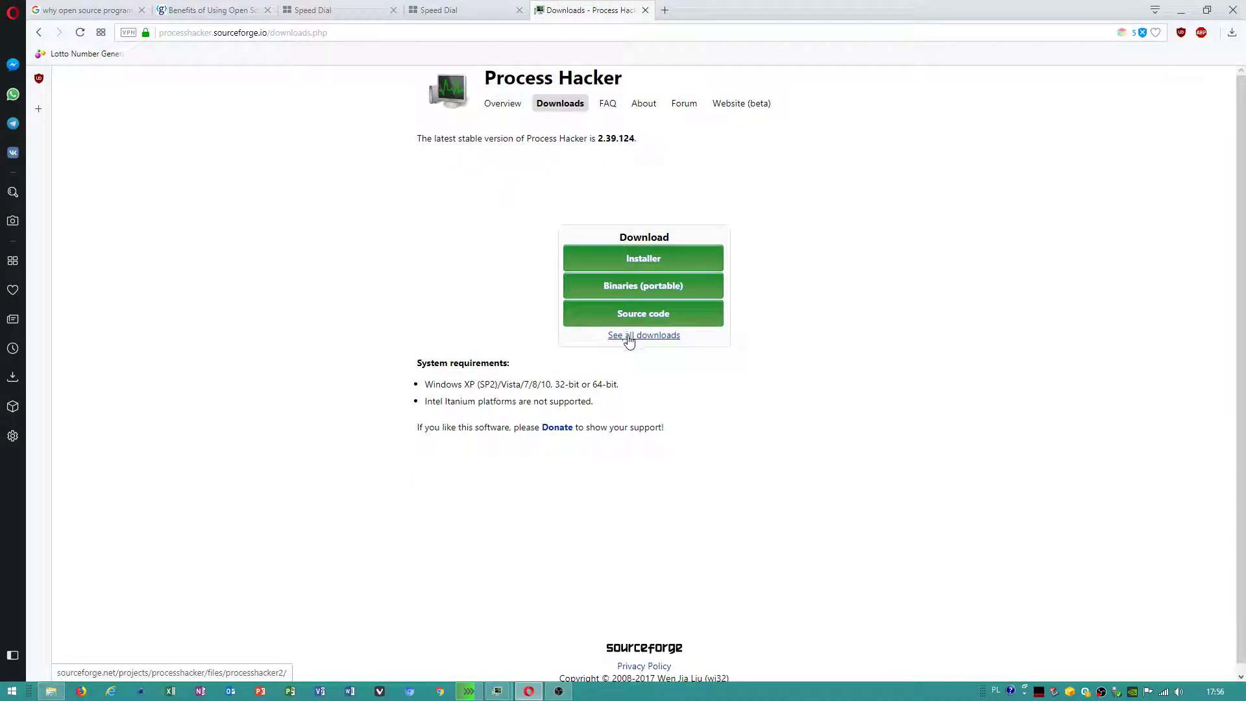
{"action": "left_click", "coordinate": [644, 334]}
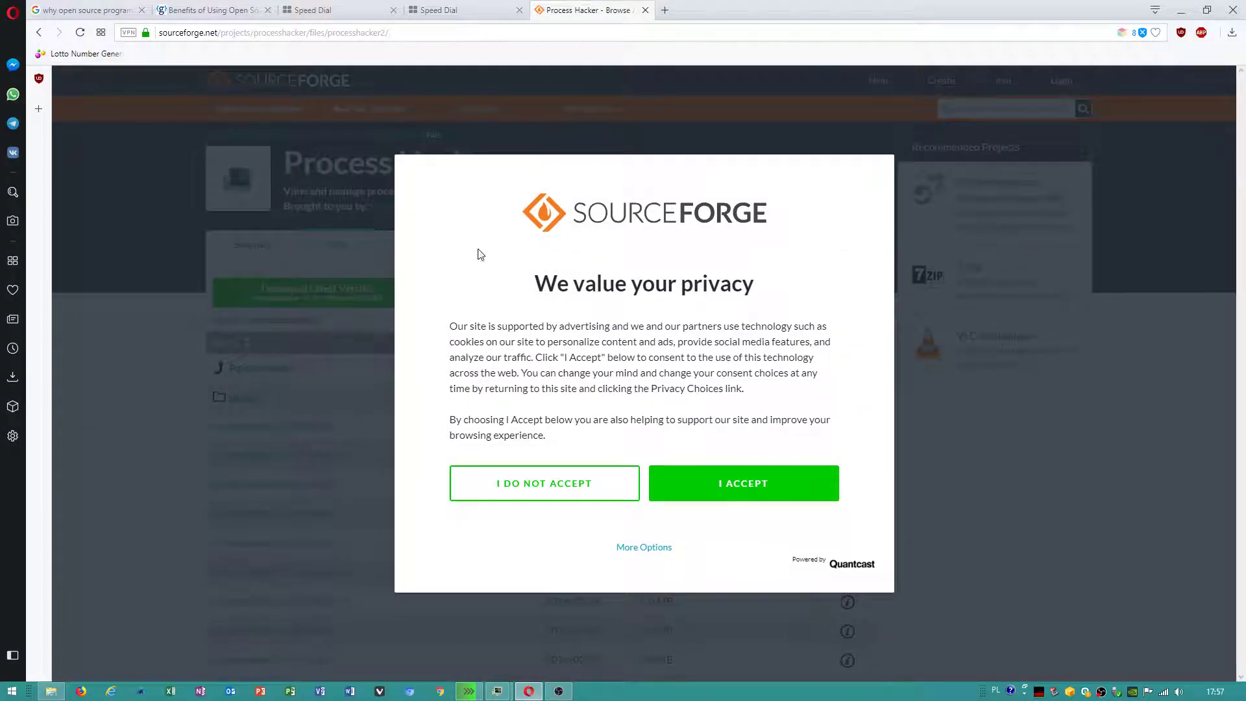
{"action": "left_click", "coordinate": [742, 482]}
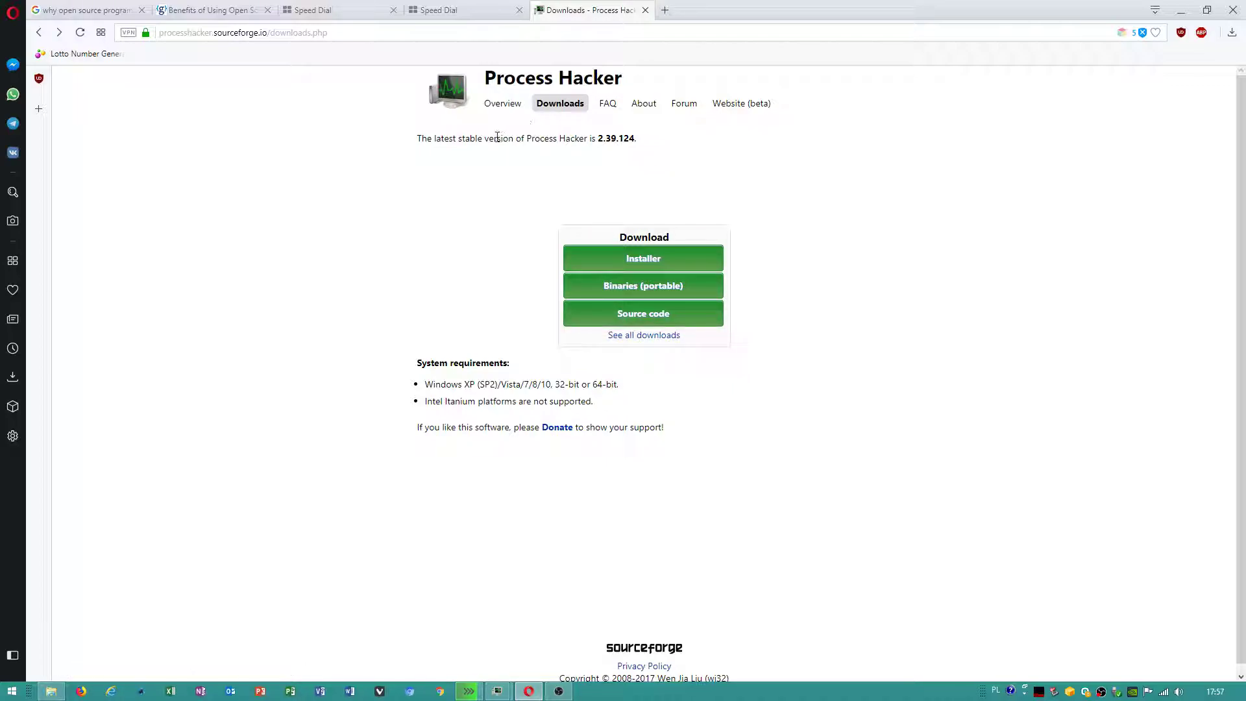
{"action": "mouse_move", "coordinate": [741, 103]}
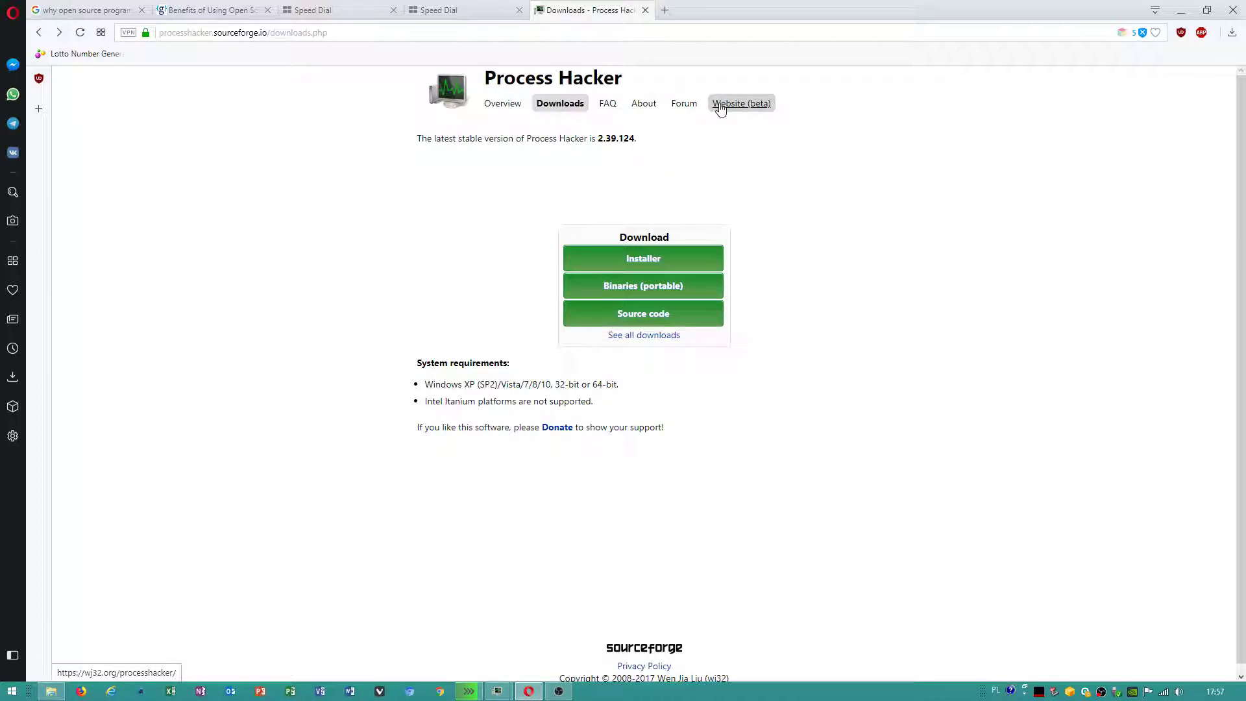
{"action": "mouse_move", "coordinate": [696, 188]}
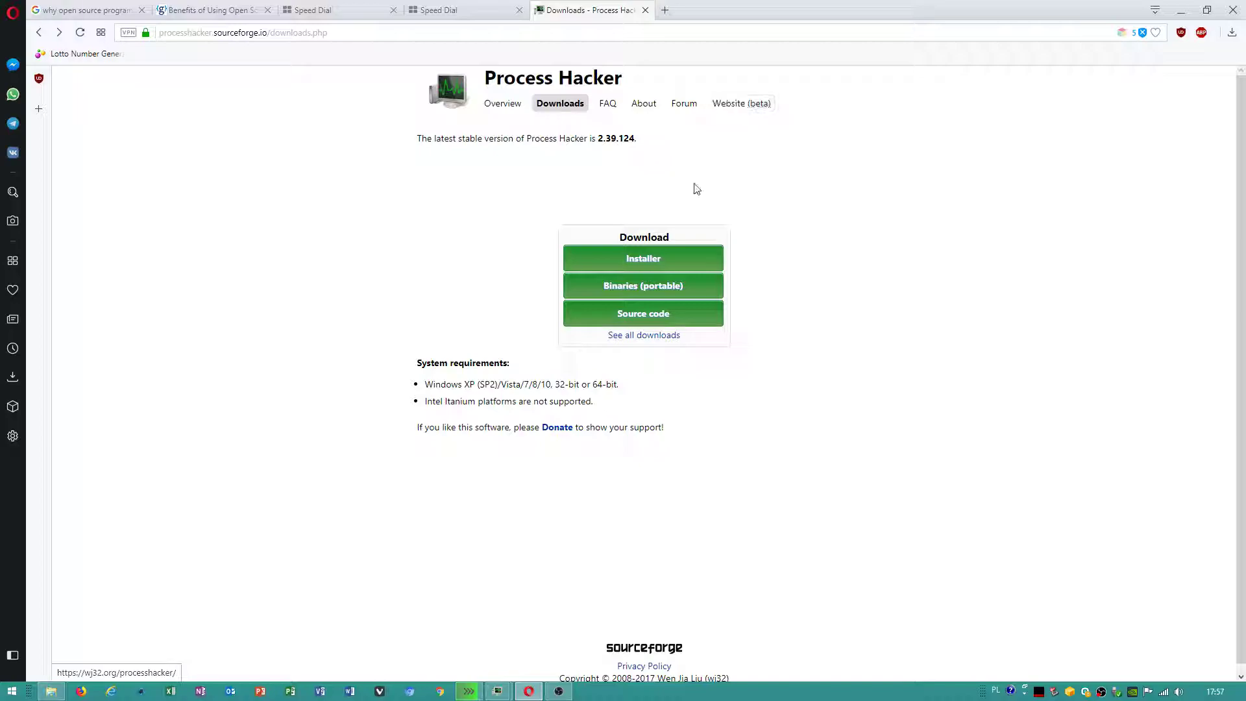
{"action": "mouse_move", "coordinate": [496, 690]}
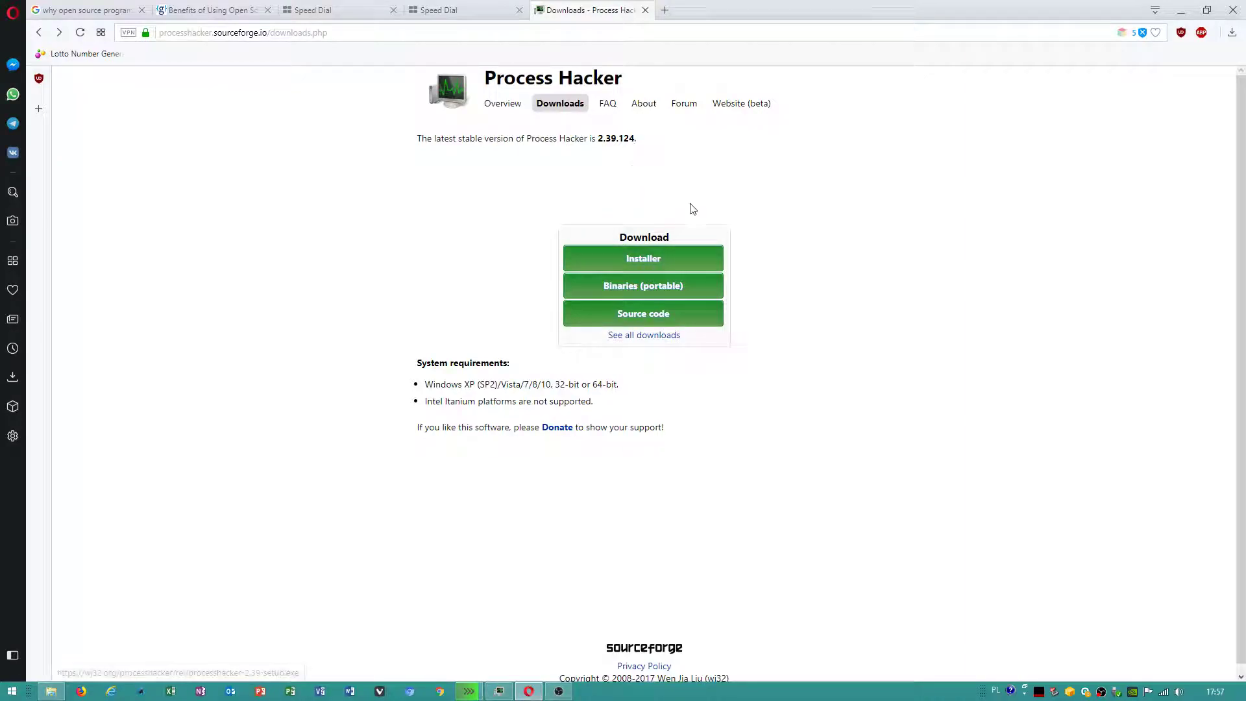
Open the Website (beta) wj32.org page and scroll through its features
{"action": "left_click", "coordinate": [739, 103]}
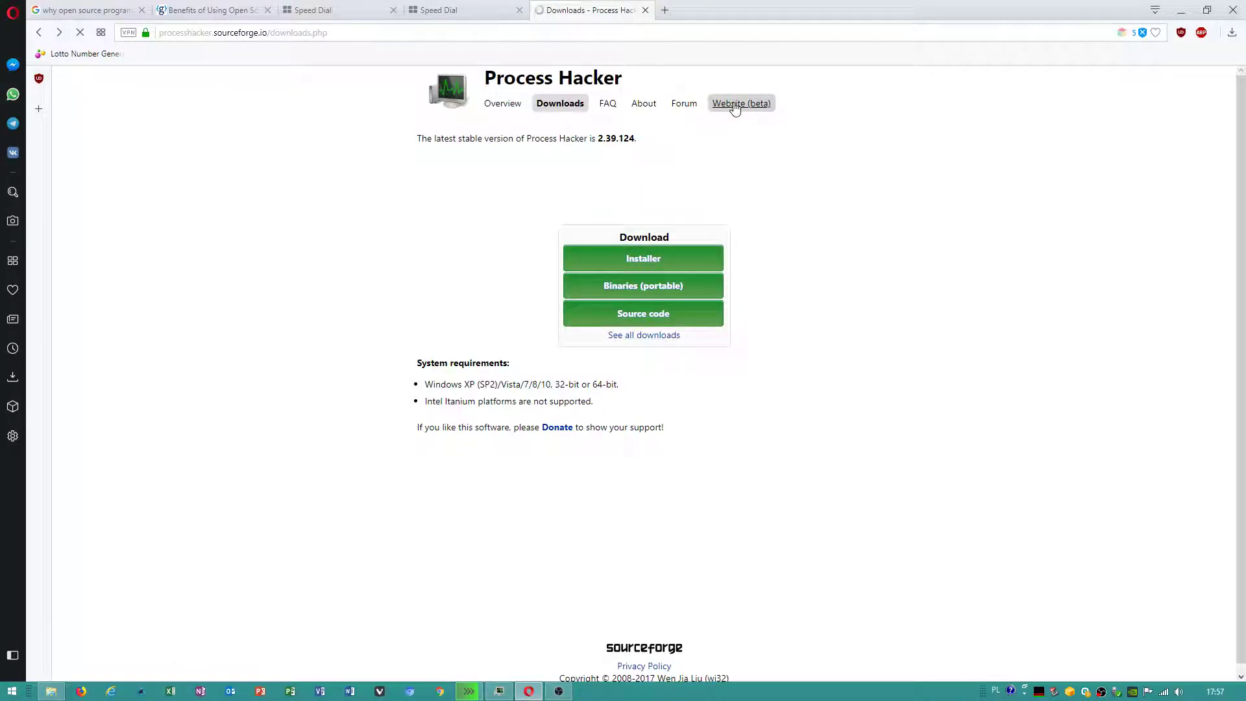
{"action": "left_click", "coordinate": [740, 103]}
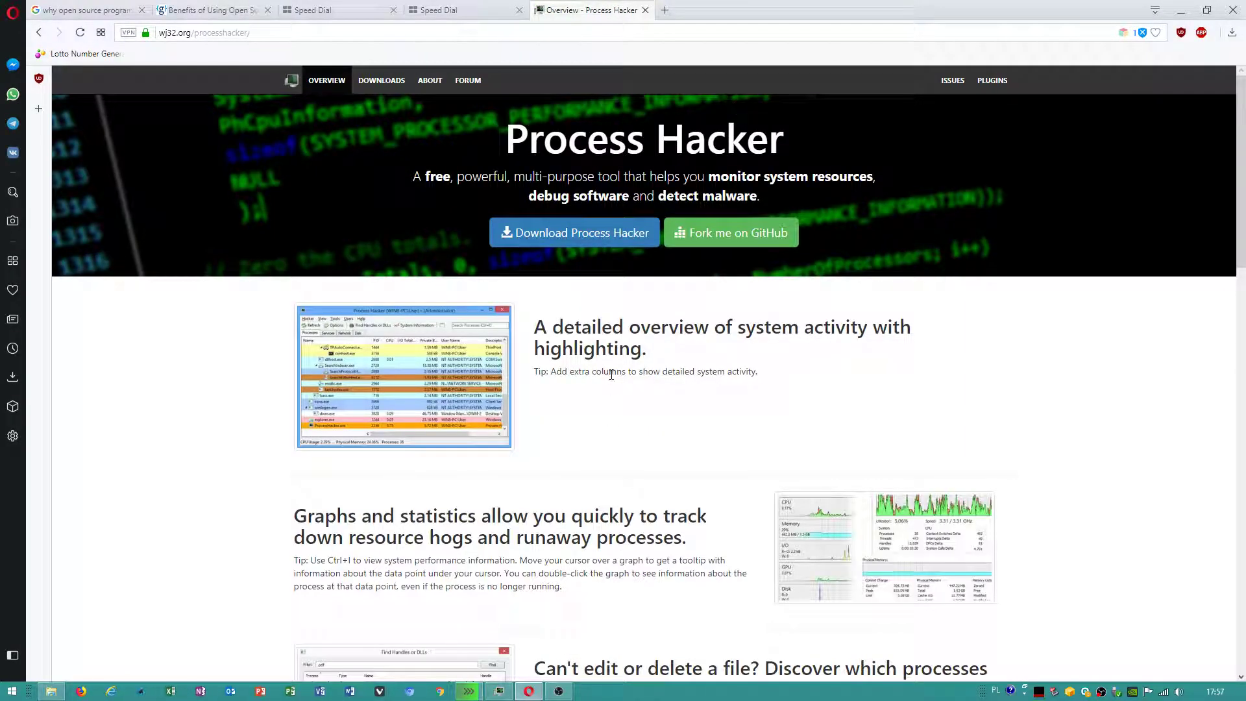
{"action": "scroll", "scroll_direction": "down", "scroll_amount": 3}
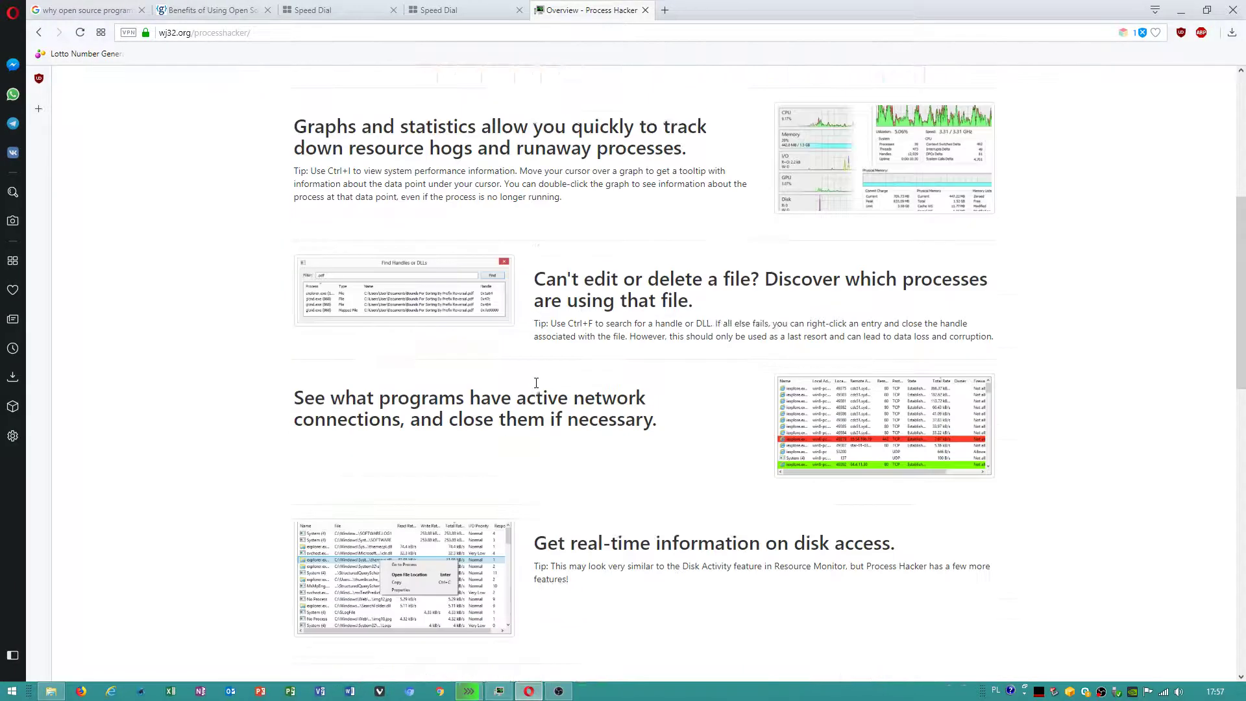
{"action": "scroll", "scroll_direction": "down", "scroll_amount": 3}
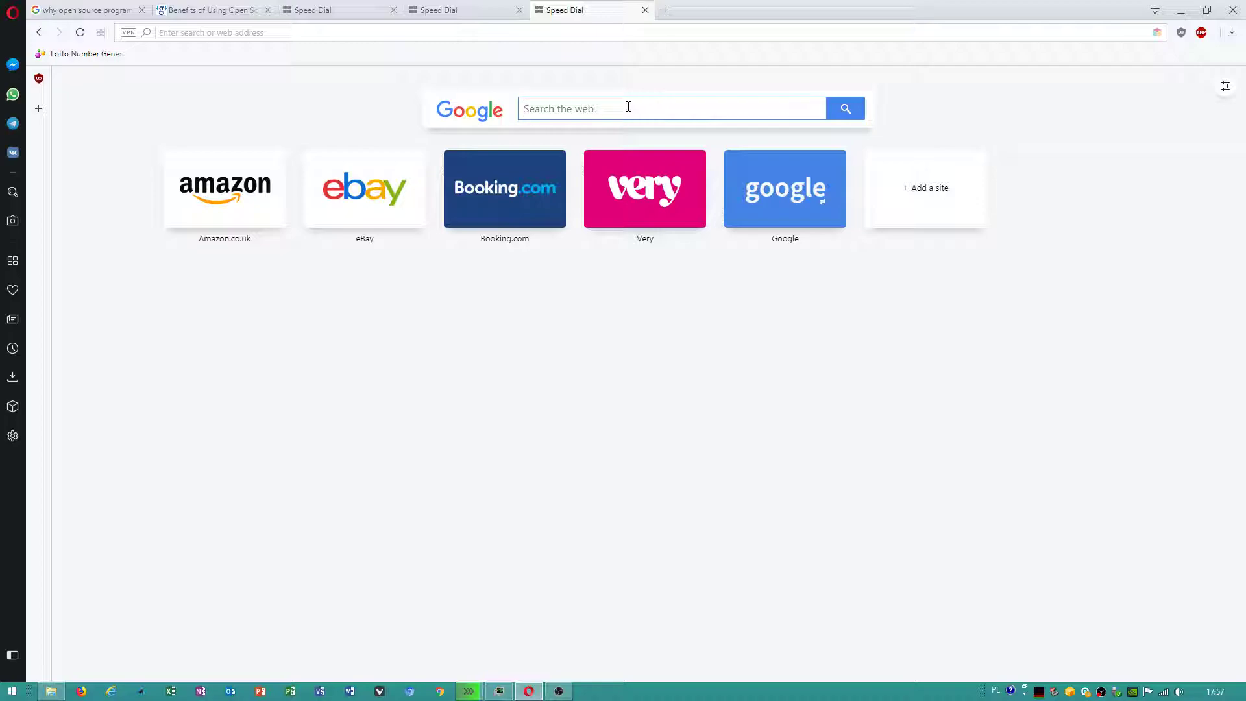
Search 'pro' in Opera and open the Nightly Builds page listing build 3.0.2062
{"action": "type", "text": "proces hacker nightly builds"}
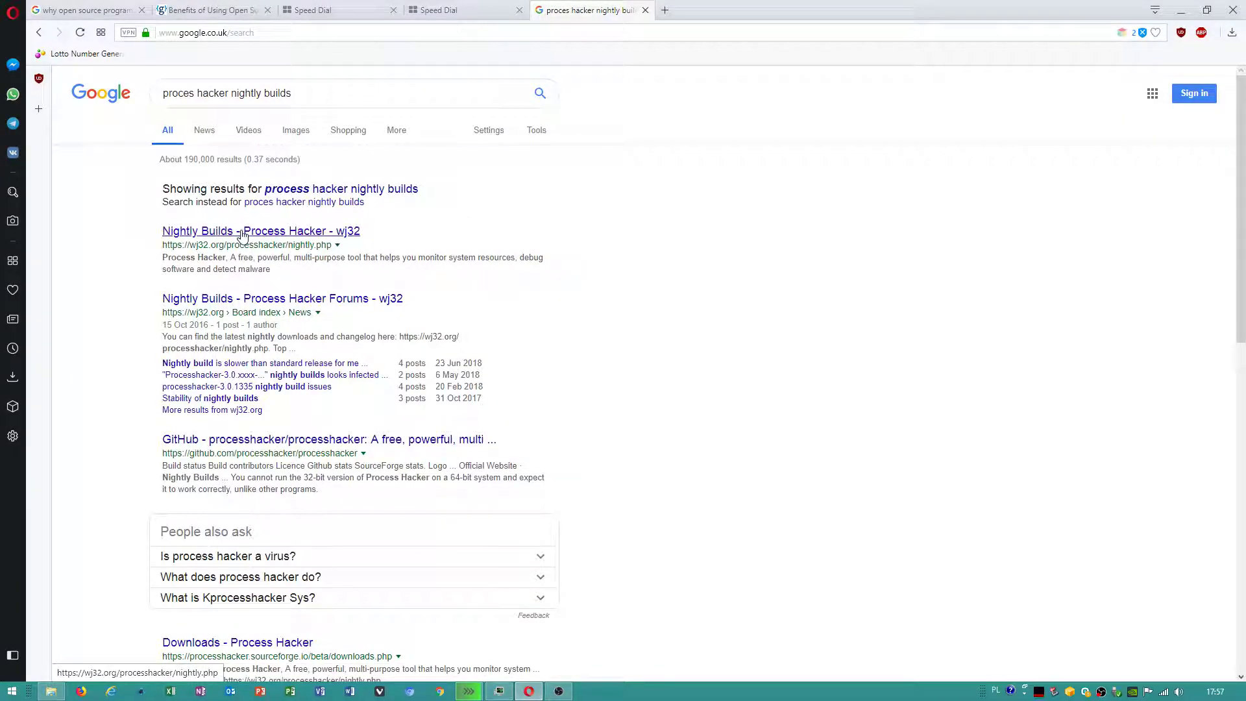
{"action": "left_click", "coordinate": [196, 230]}
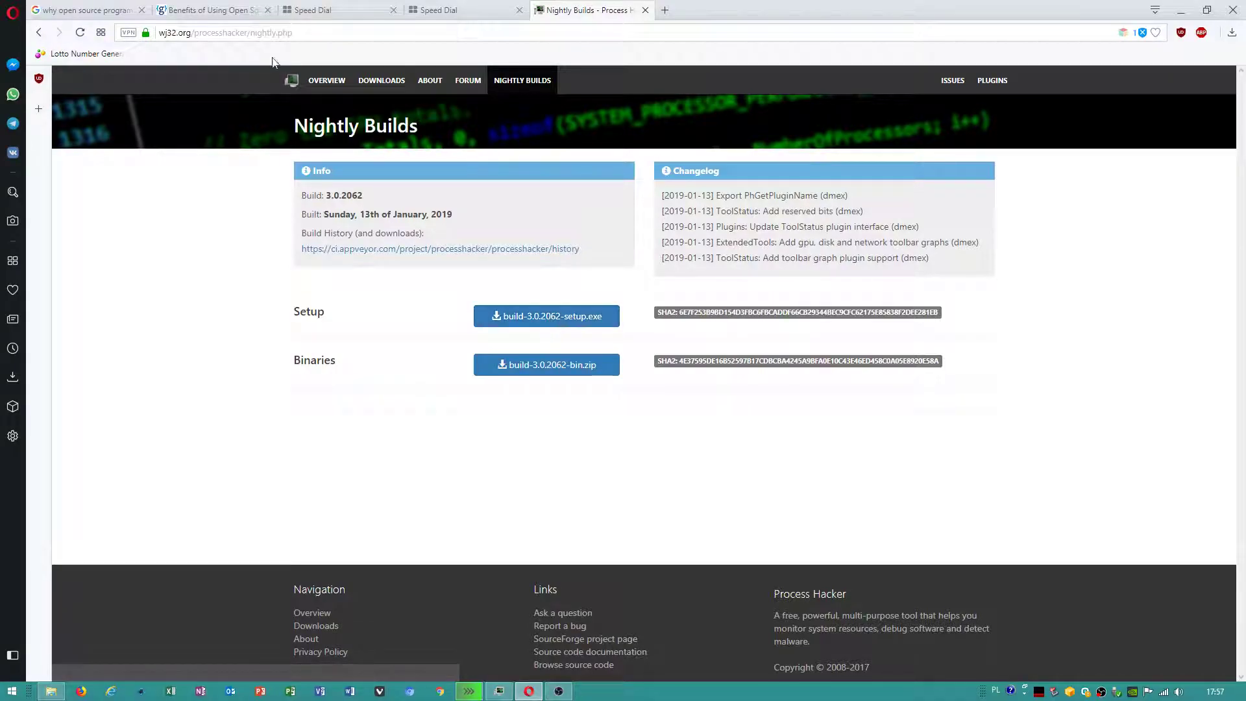
{"action": "mouse_move", "coordinate": [546, 315]}
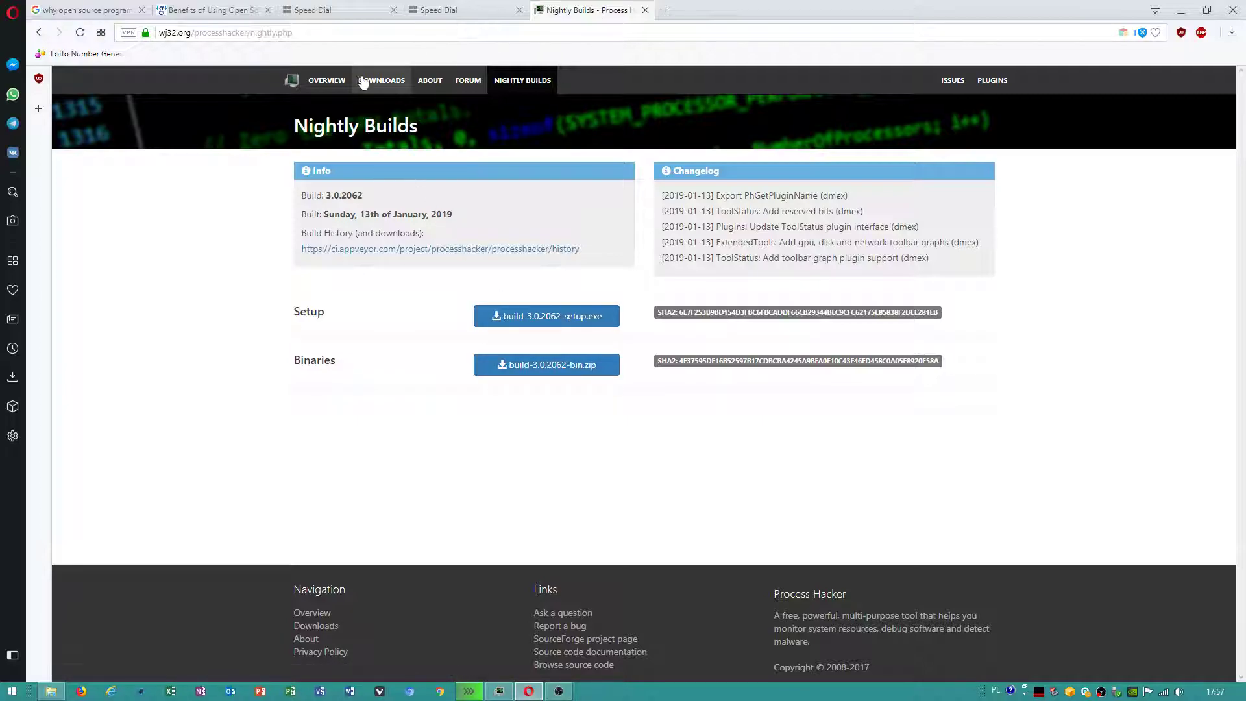
{"action": "mouse_move", "coordinate": [521, 81]}
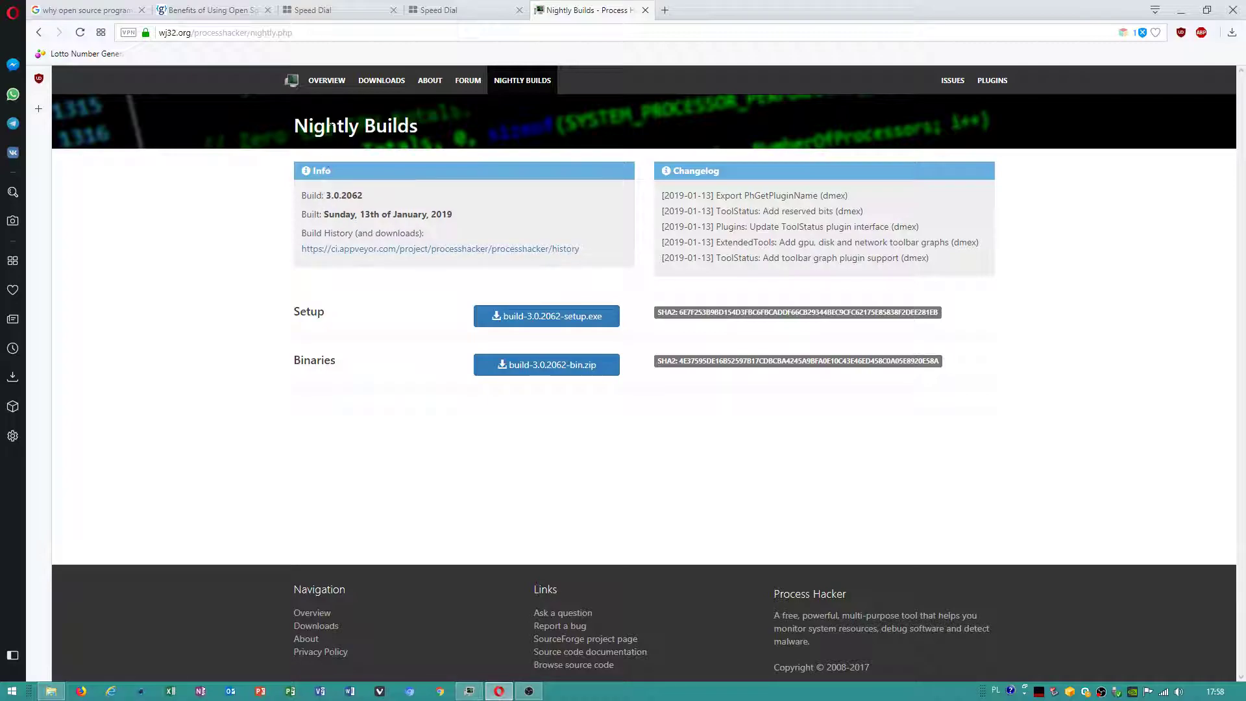
{"action": "mouse_move", "coordinate": [283, 135]}
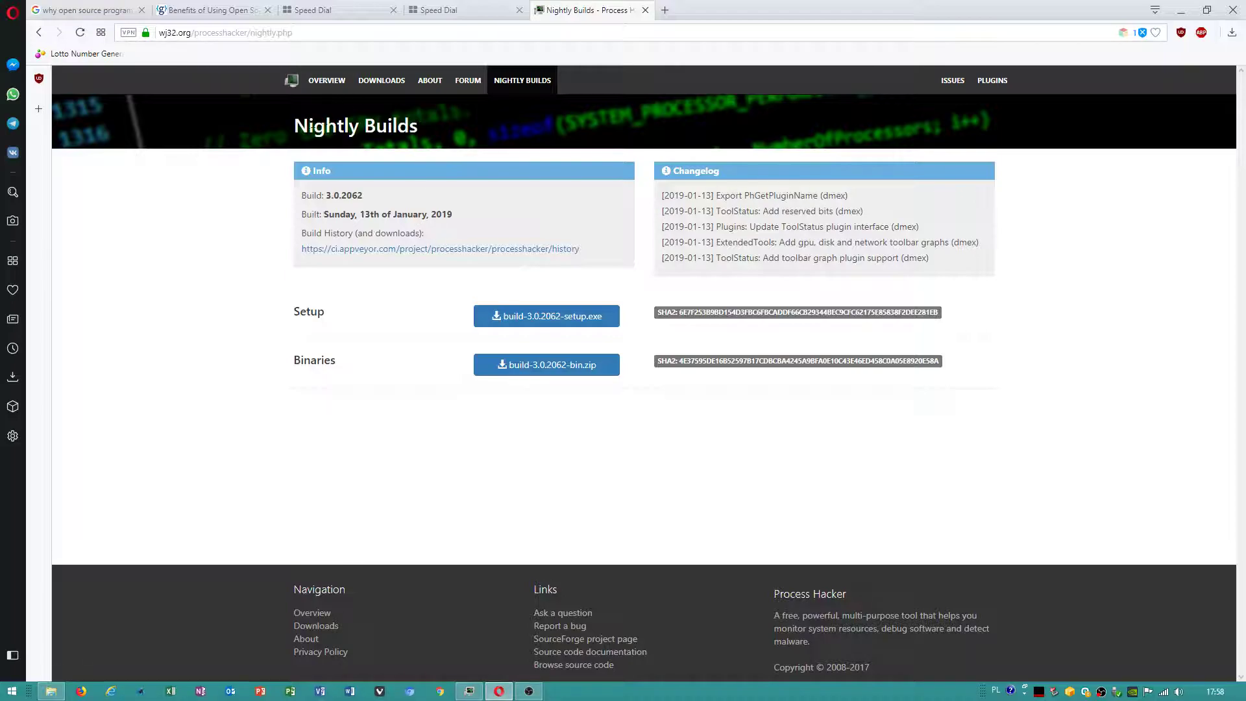
{"action": "mouse_move", "coordinate": [446, 111]}
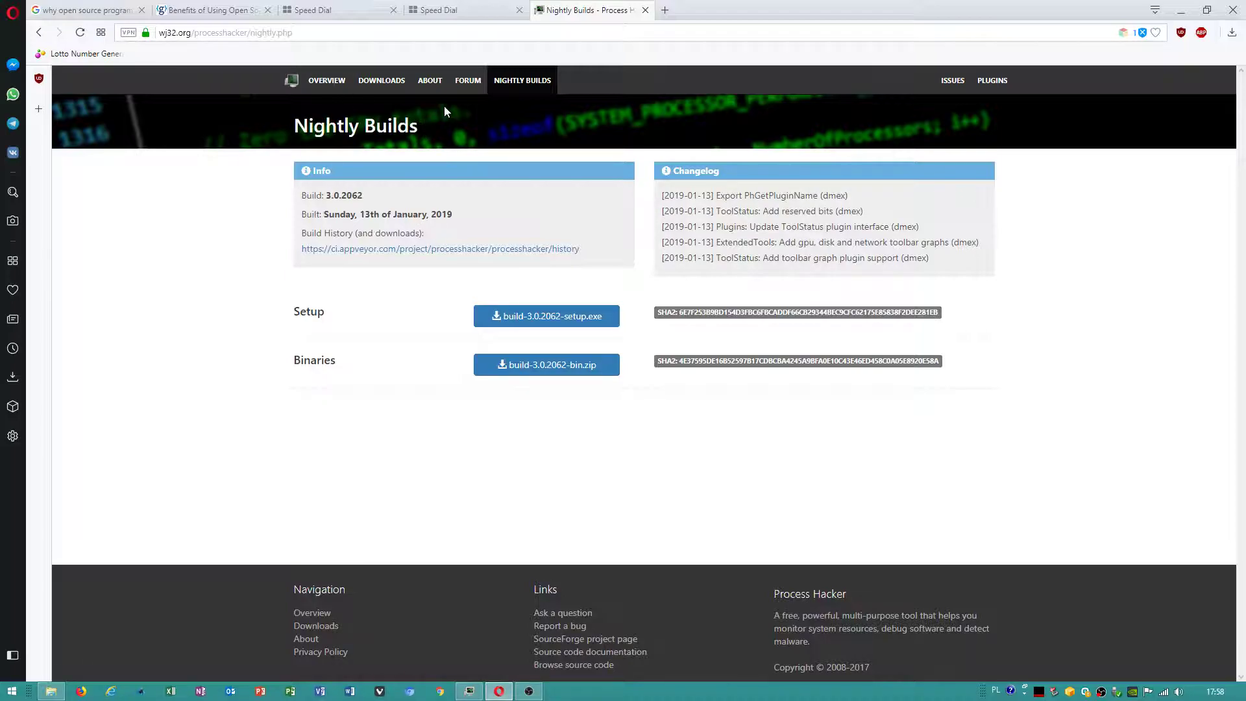
{"action": "mouse_move", "coordinate": [288, 137]}
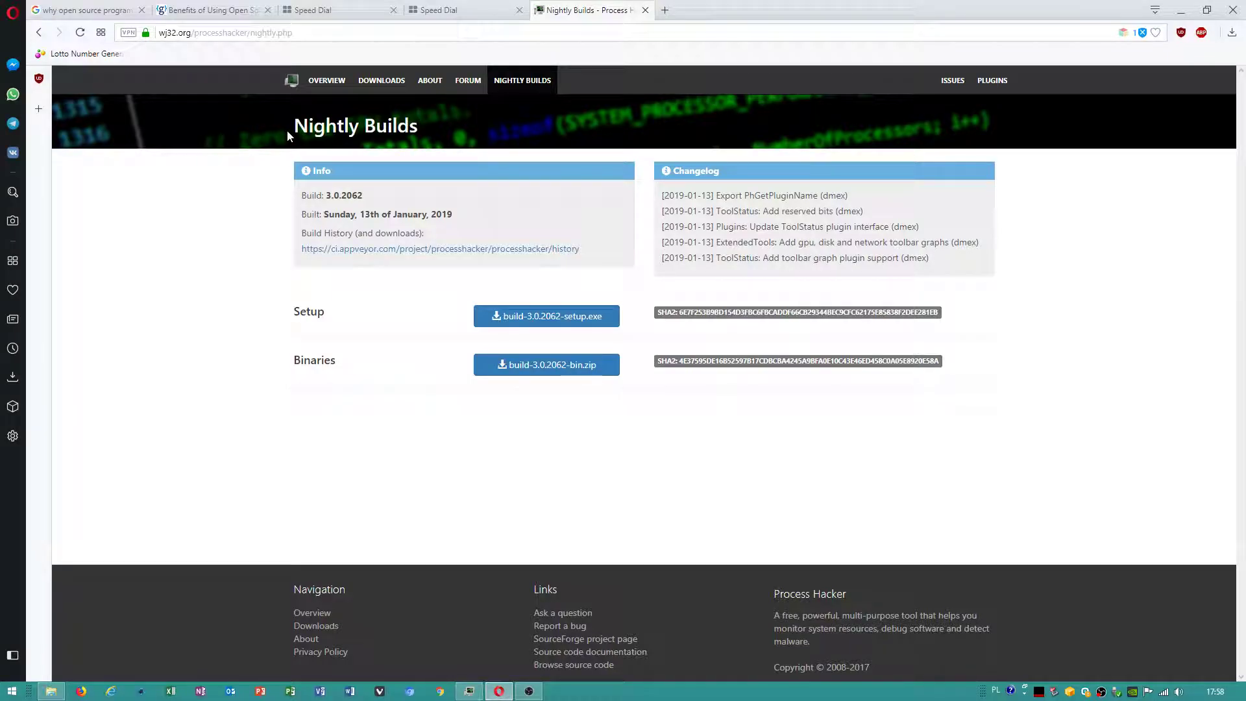
{"action": "mouse_move", "coordinate": [420, 162]}
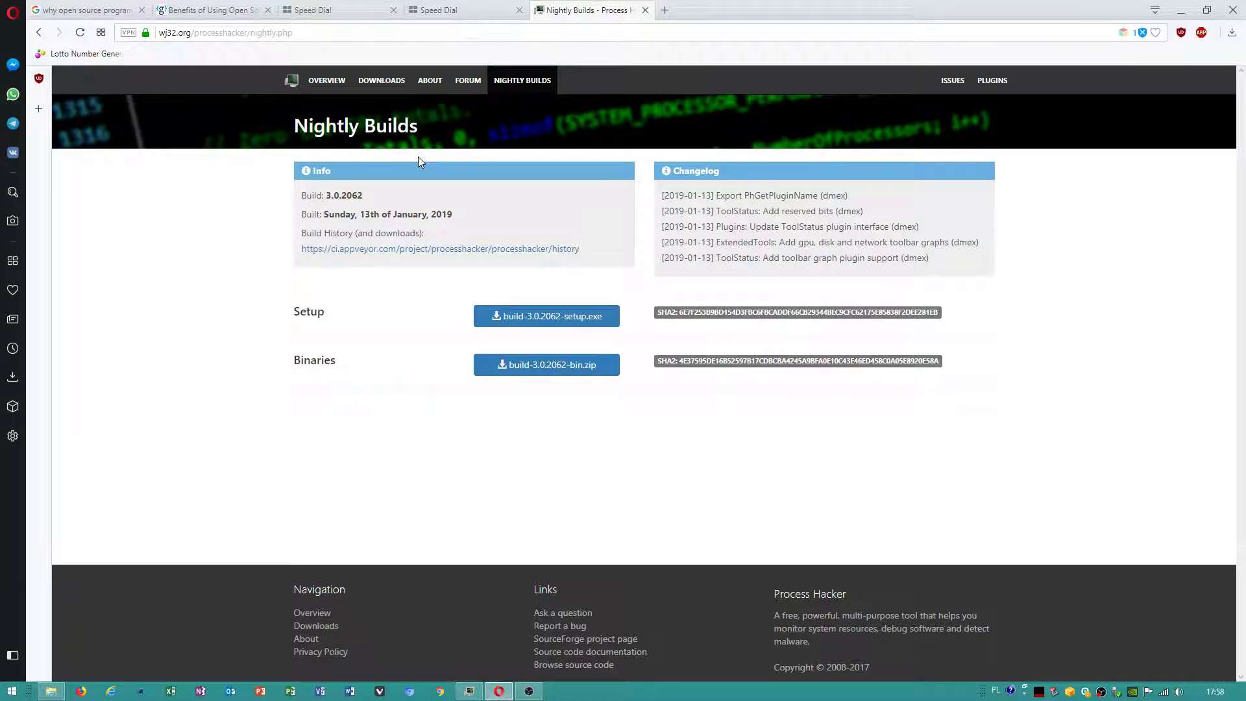
{"action": "mouse_move", "coordinate": [546, 316]}
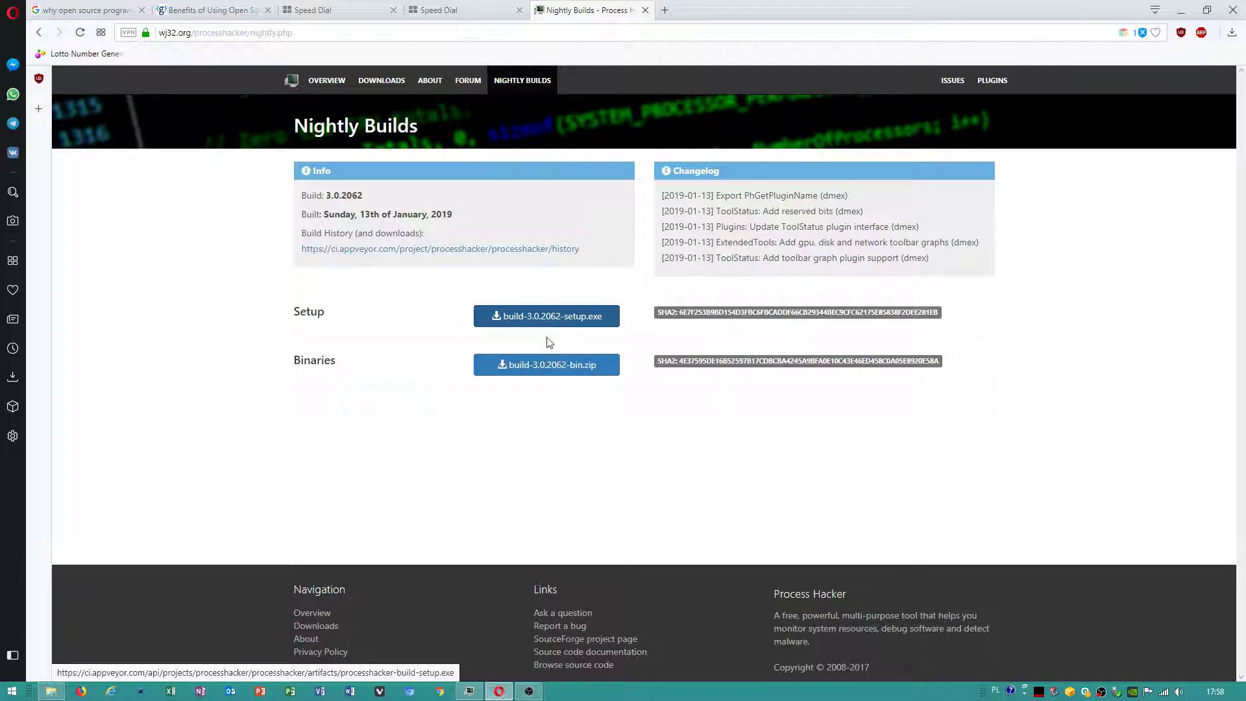
On Process Hacker's Services tab, scroll down to BITS and open its Properties
{"action": "left_click", "coordinate": [468, 690]}
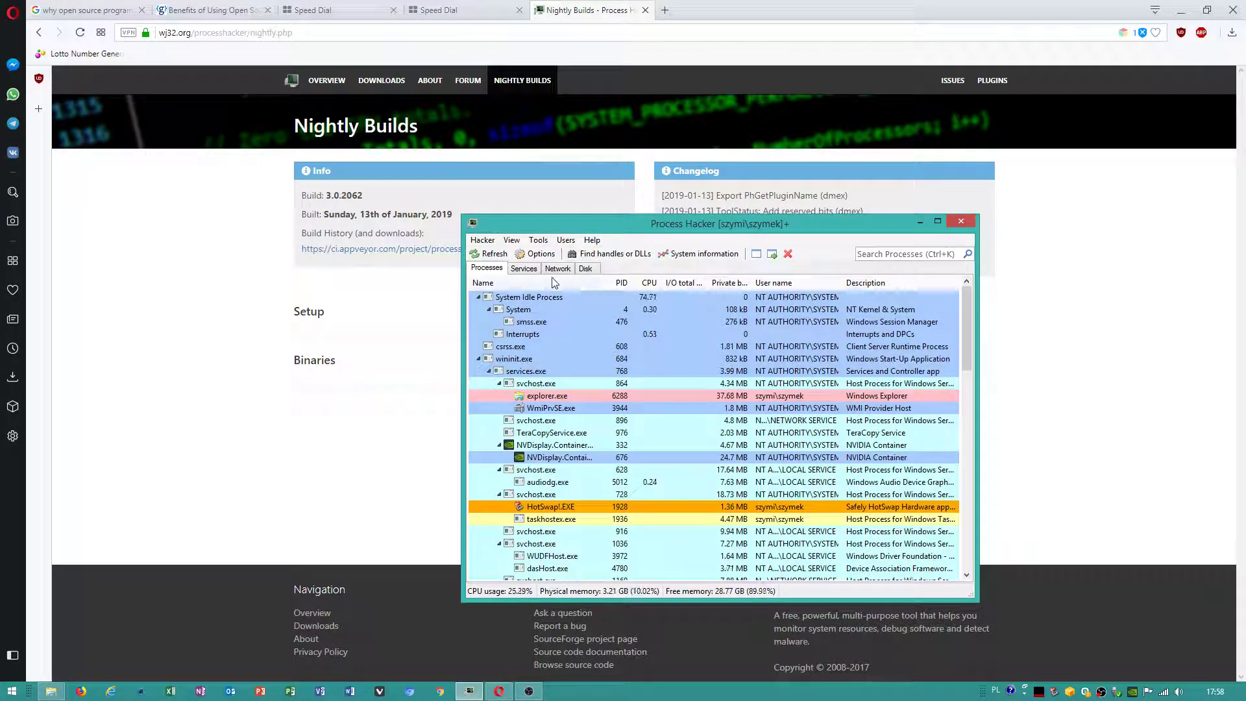
{"action": "left_click", "coordinate": [524, 268]}
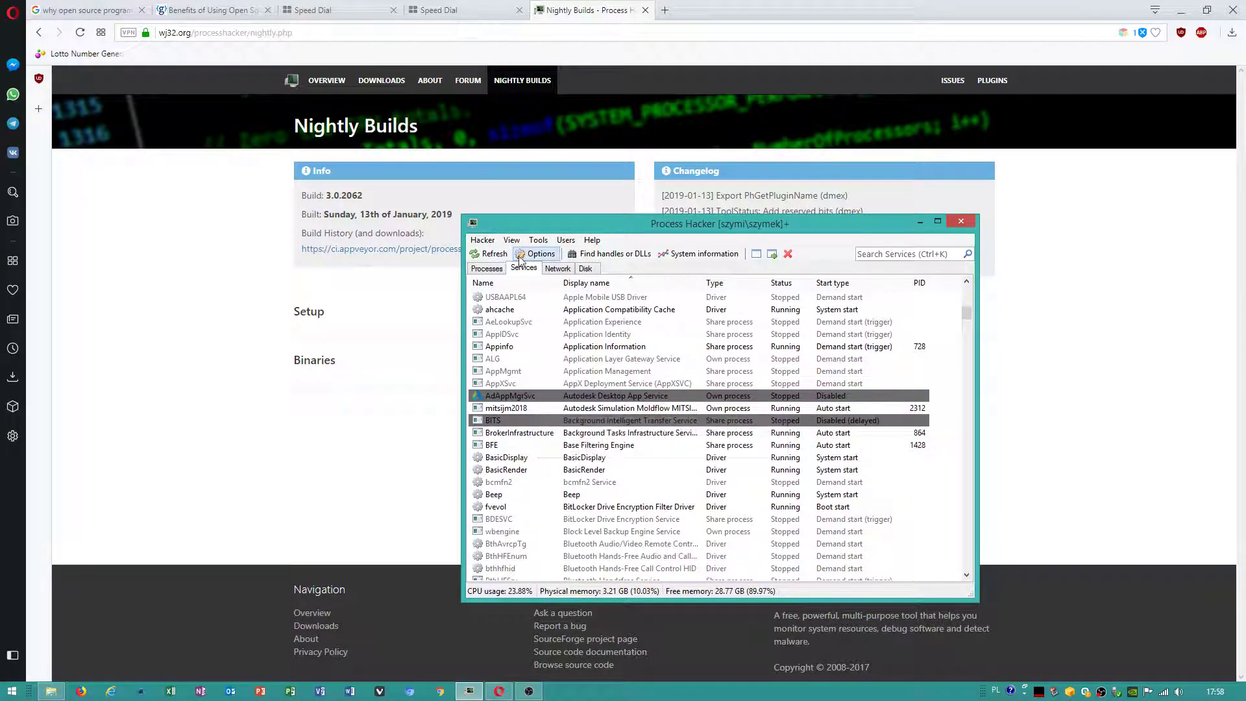
{"action": "scroll", "scroll_direction": "down", "scroll_amount": 3}
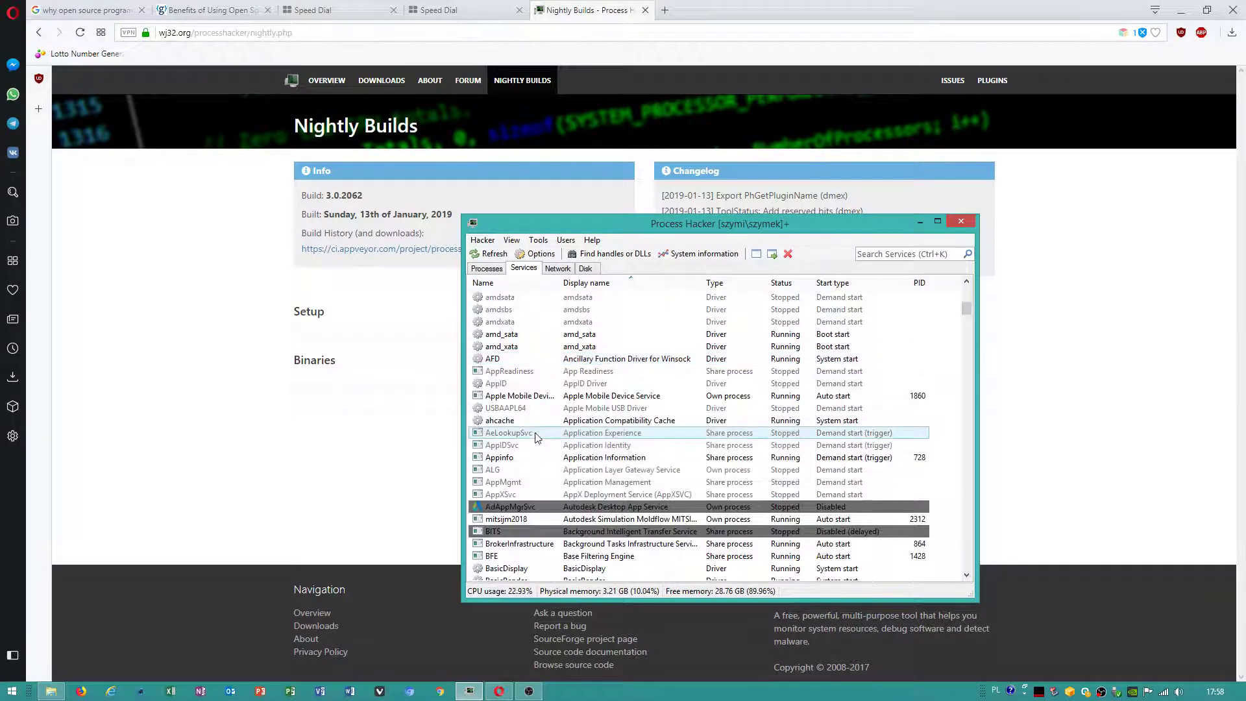
{"action": "scroll", "scroll_direction": "down", "scroll_amount": 3}
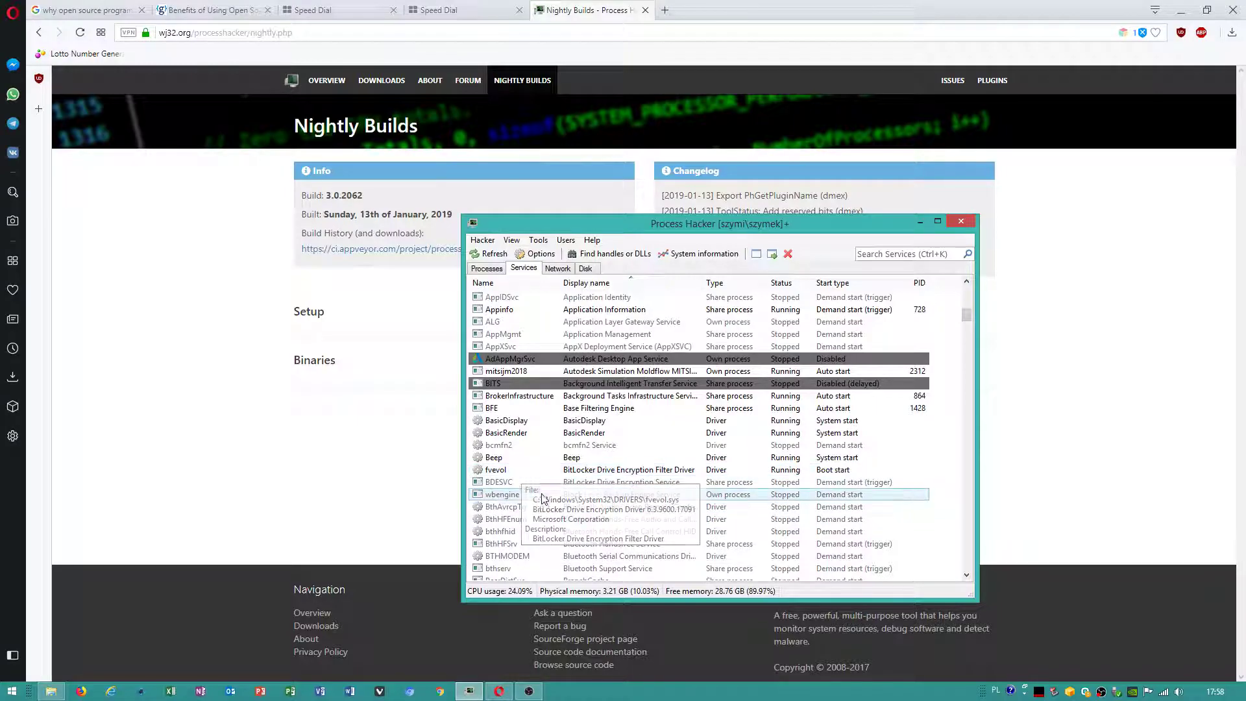
{"action": "scroll", "scroll_direction": "down", "scroll_amount": 3}
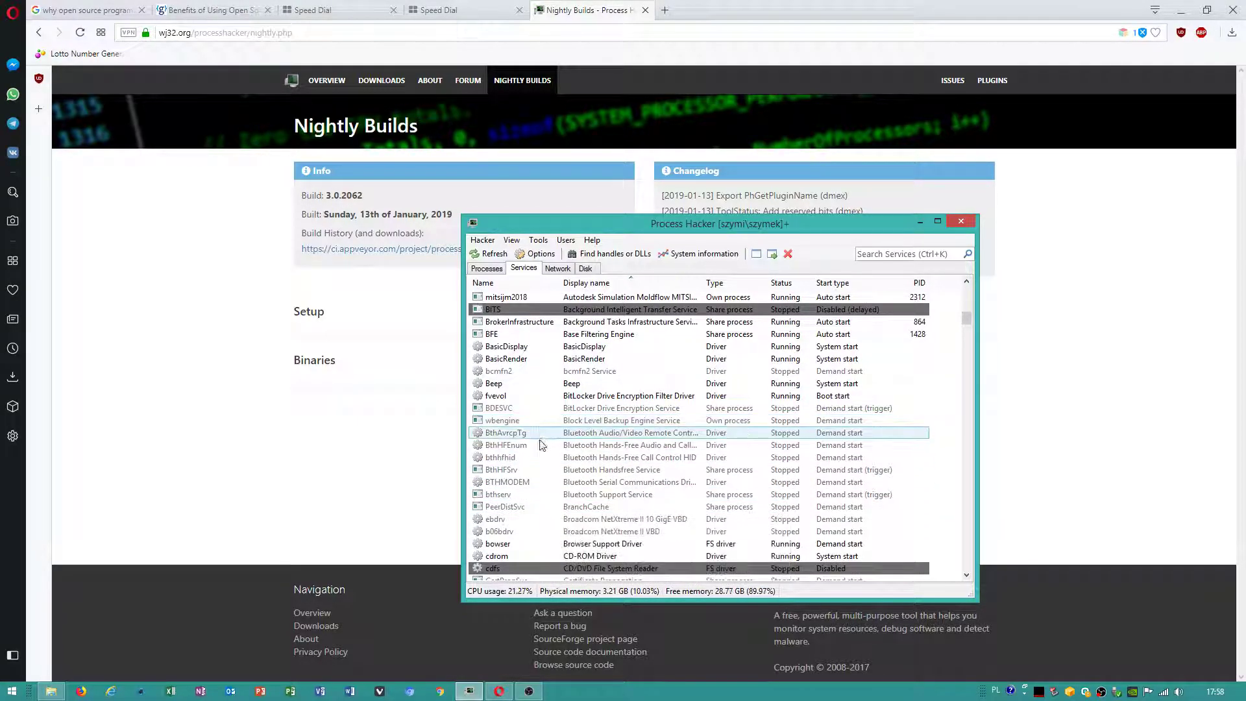
{"action": "scroll", "scroll_direction": "down", "scroll_amount": 3}
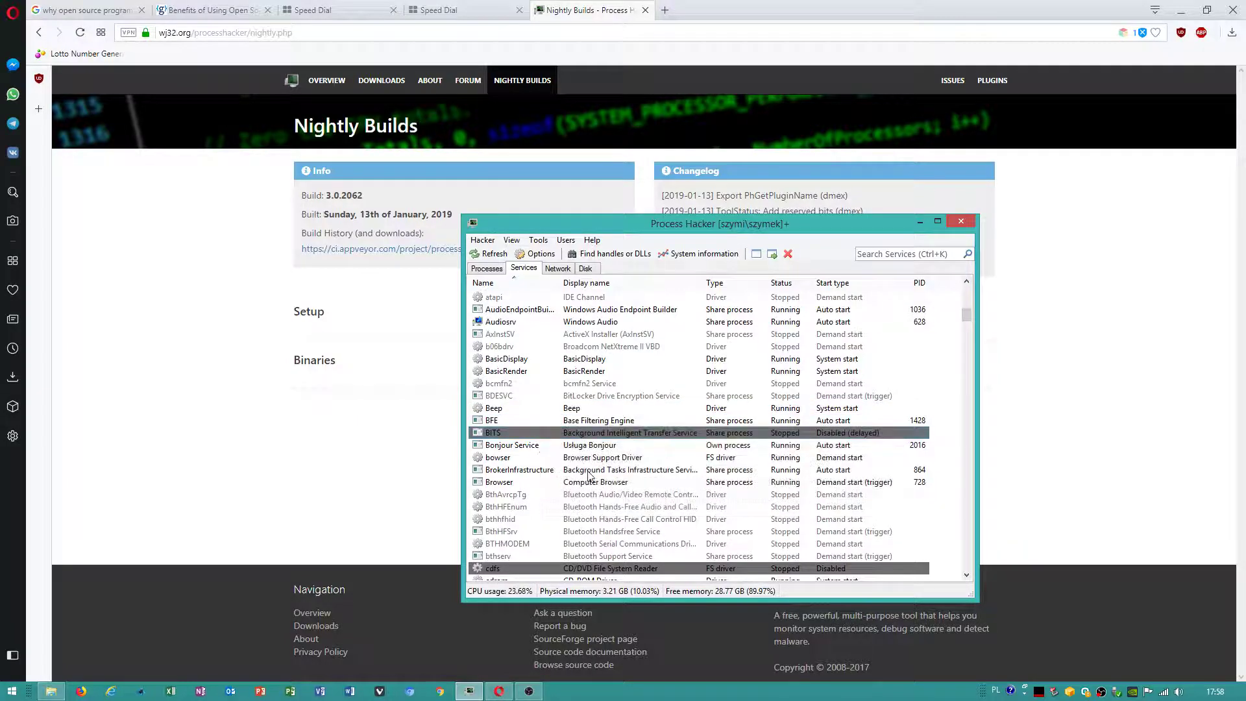
{"action": "right_click", "coordinate": [492, 432]}
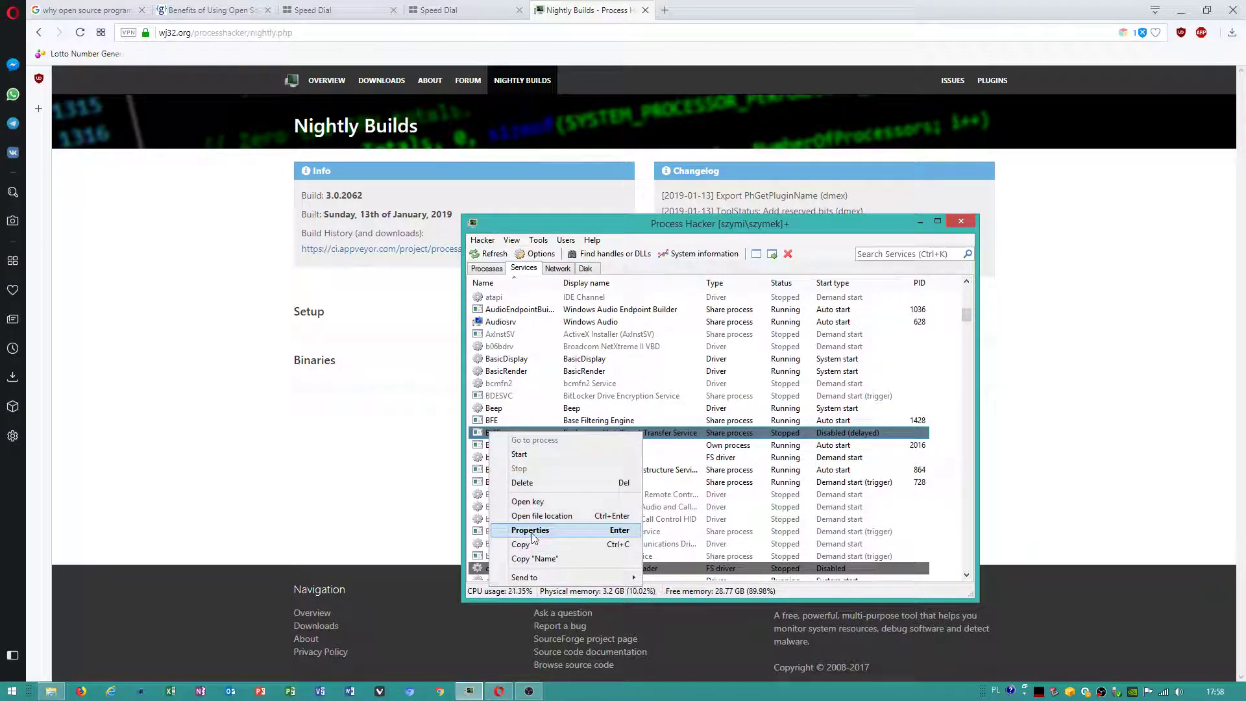
{"action": "left_click", "coordinate": [530, 530]}
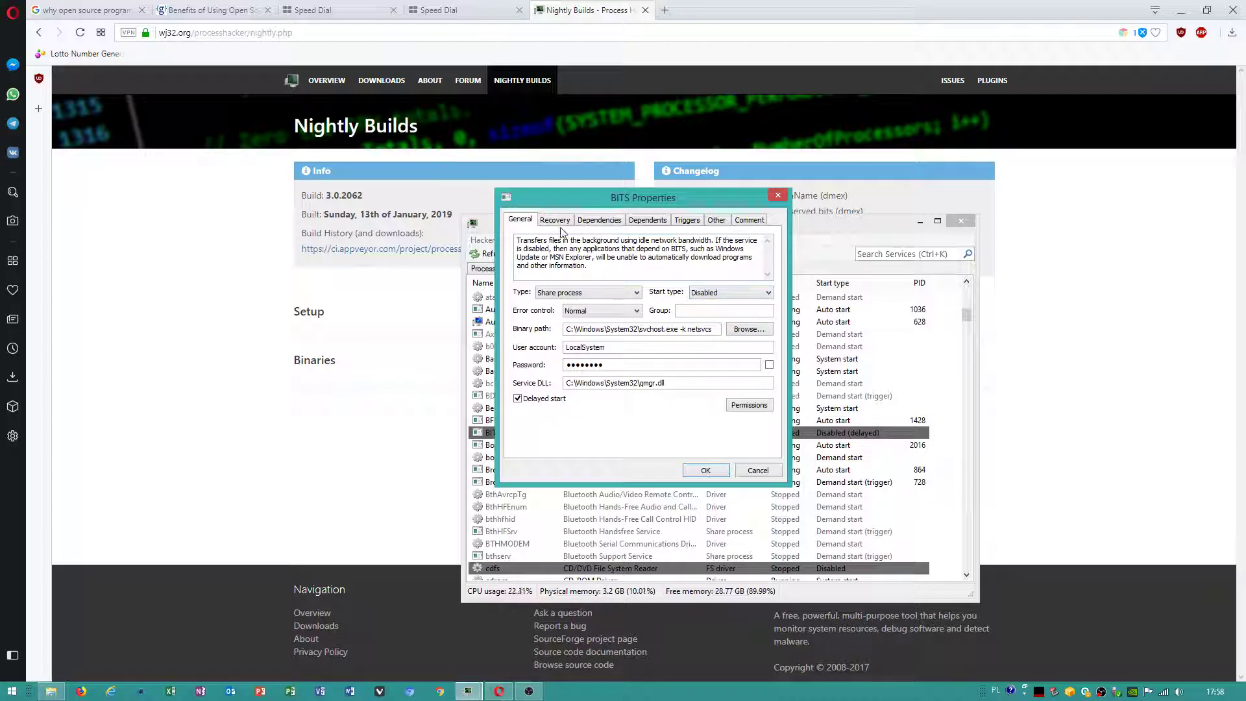
Close BITS Properties, check CPU and Memory in System Information, then close that window
{"action": "left_click", "coordinate": [554, 220]}
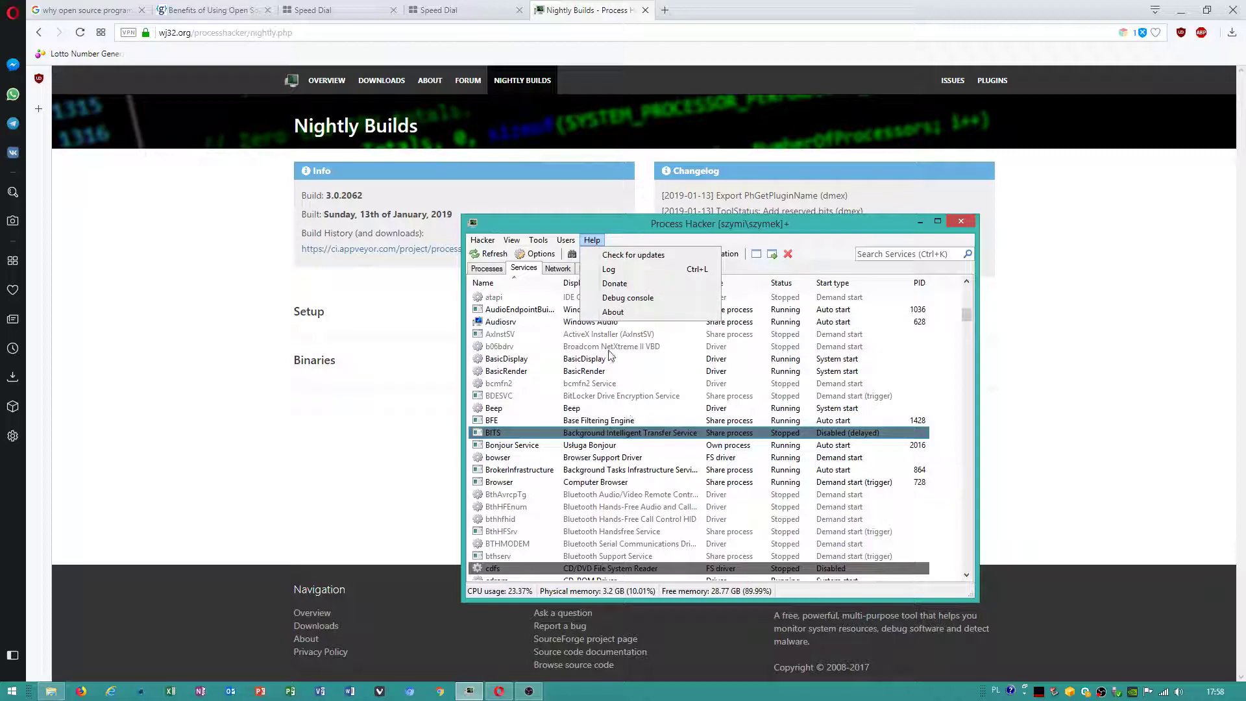
{"action": "left_click", "coordinate": [612, 311]}
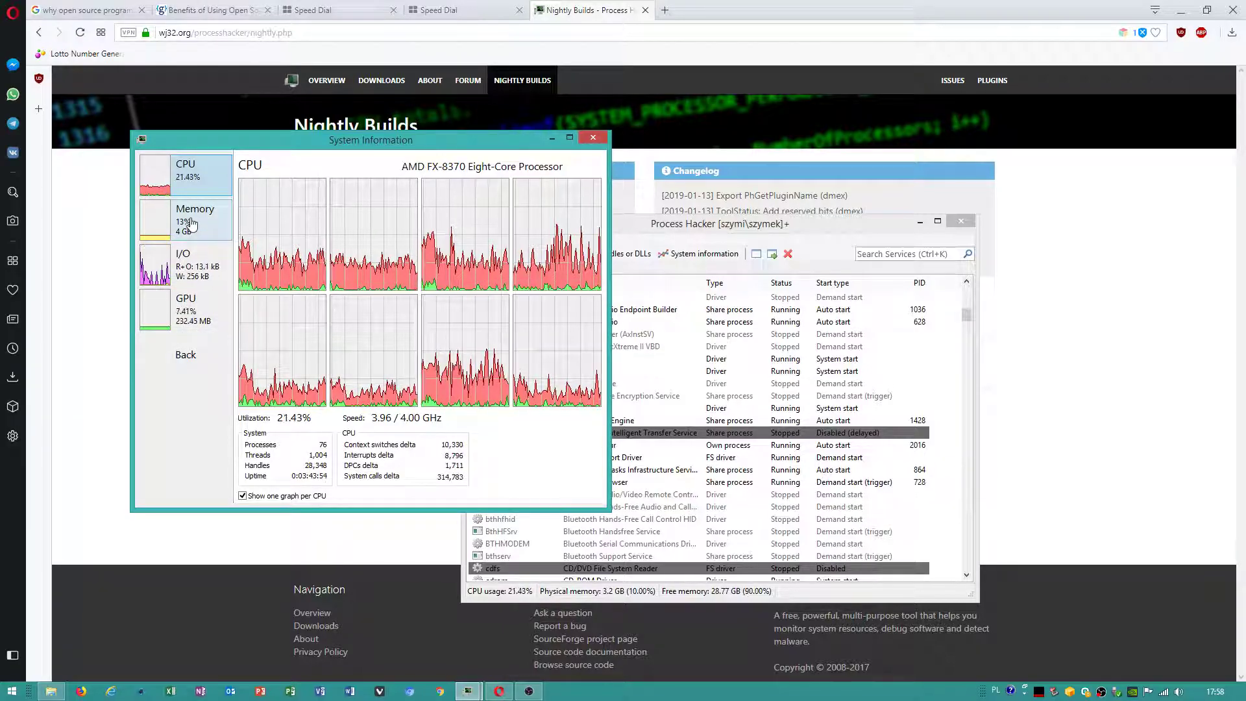
{"action": "left_click", "coordinate": [195, 220]}
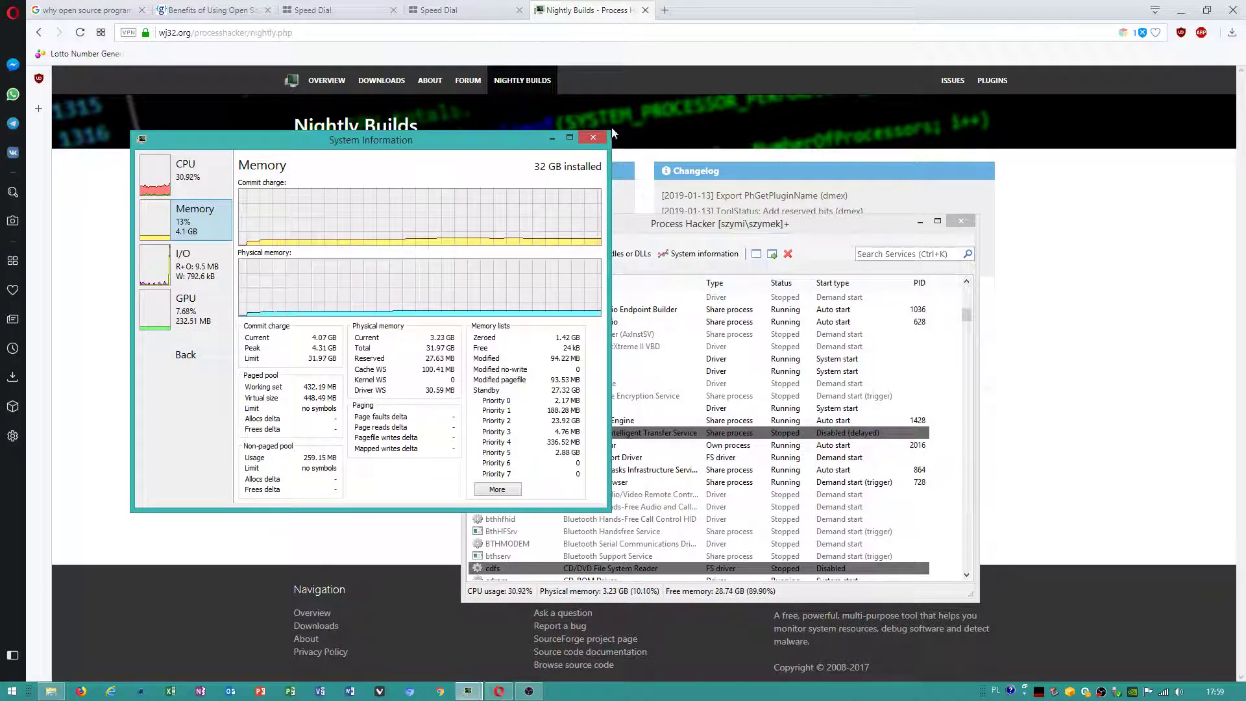
{"action": "left_click", "coordinate": [592, 137]}
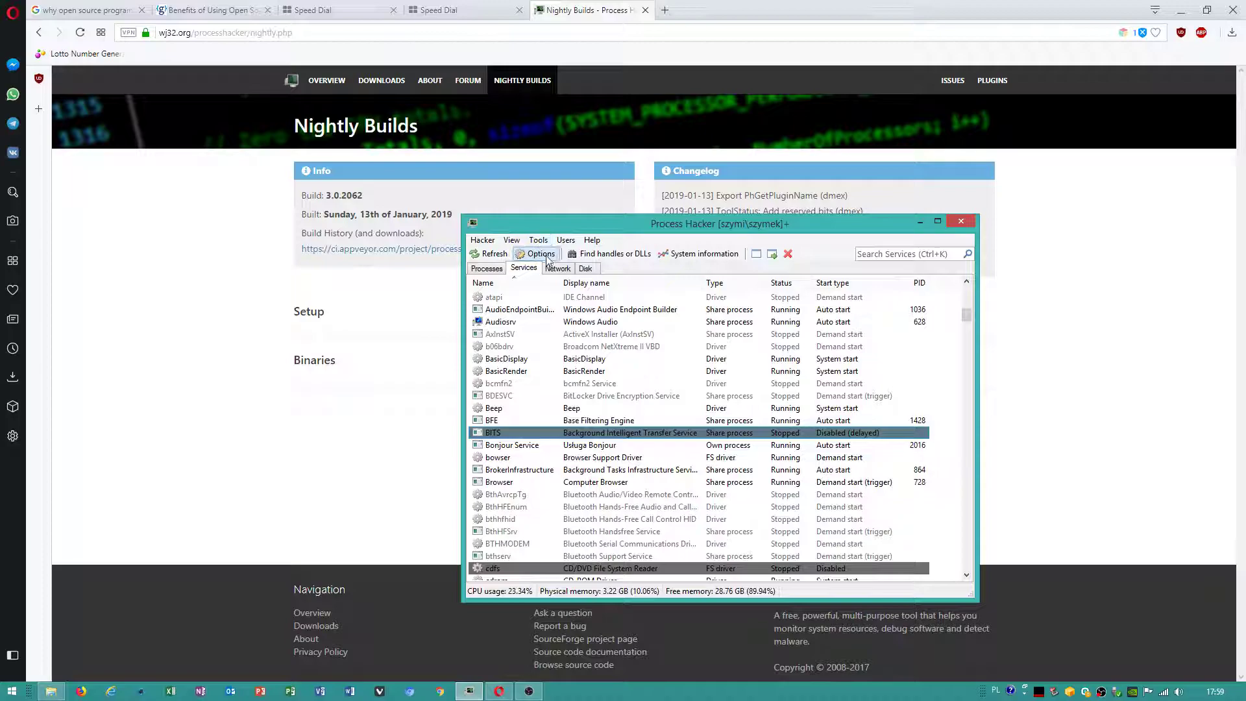
{"action": "left_click", "coordinate": [610, 254]}
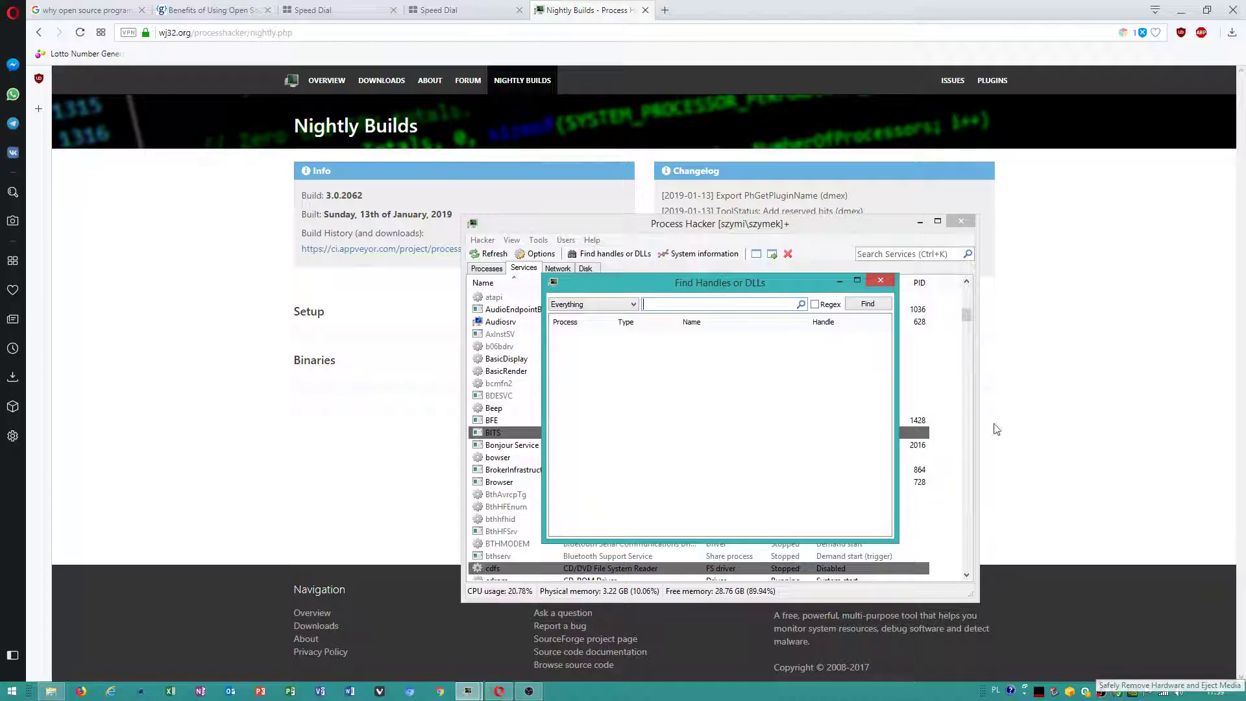
{"action": "left_click", "coordinate": [880, 281]}
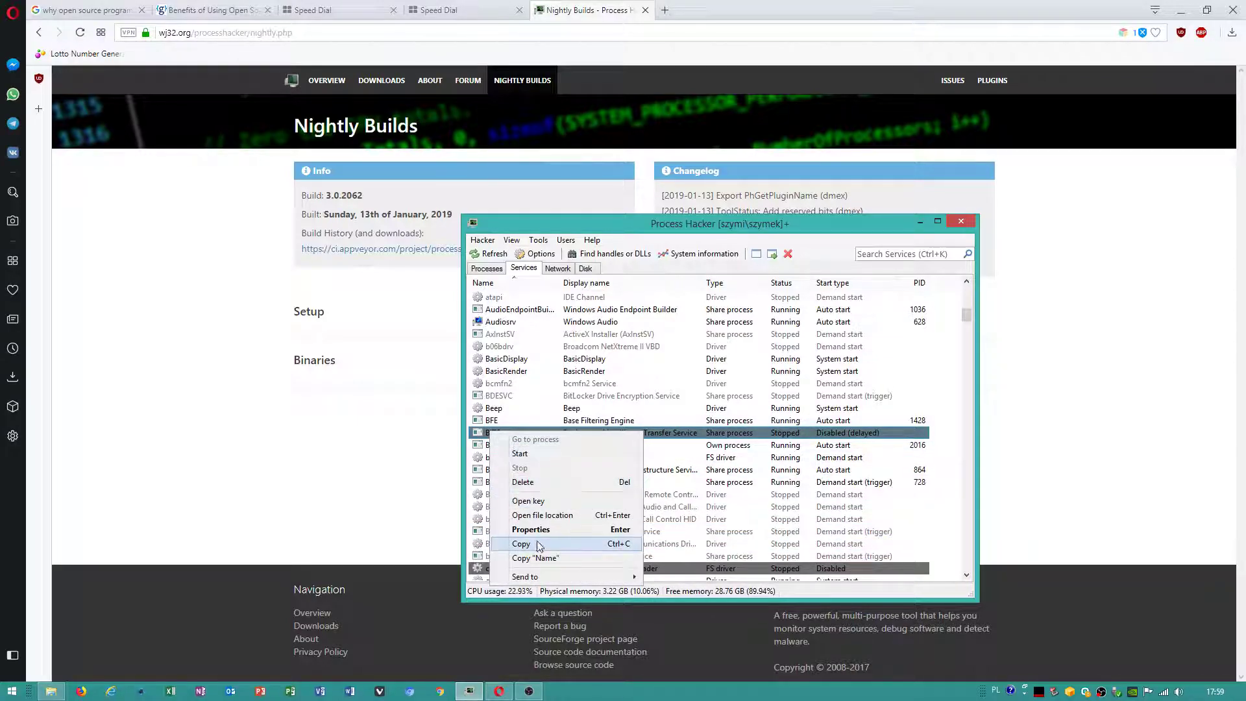
{"action": "left_click", "coordinate": [530, 530]}
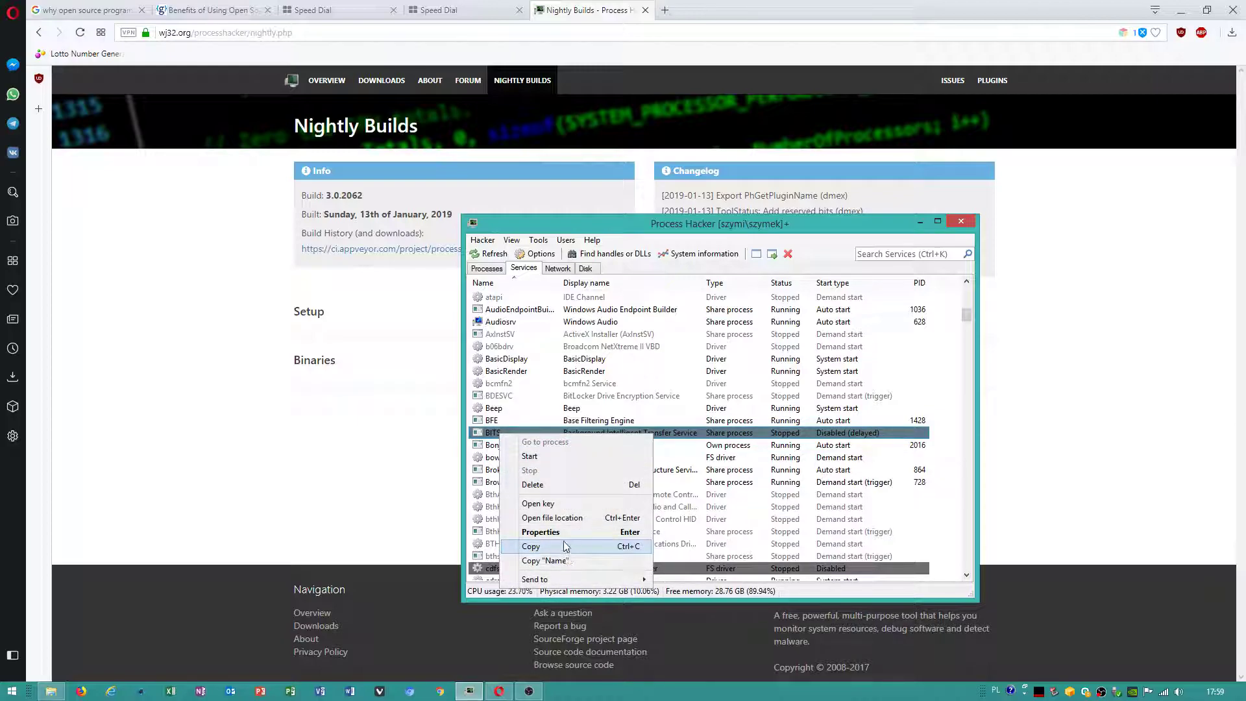
{"action": "left_click", "coordinate": [541, 532]}
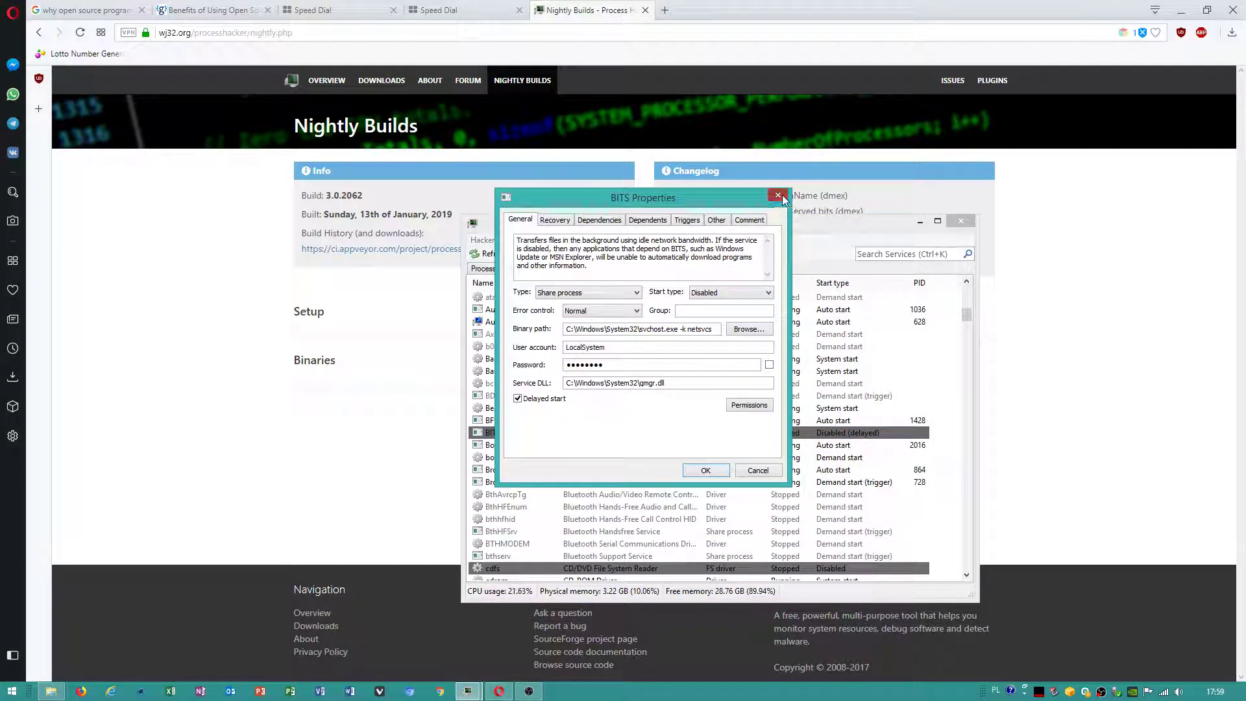
{"action": "left_click", "coordinate": [777, 196]}
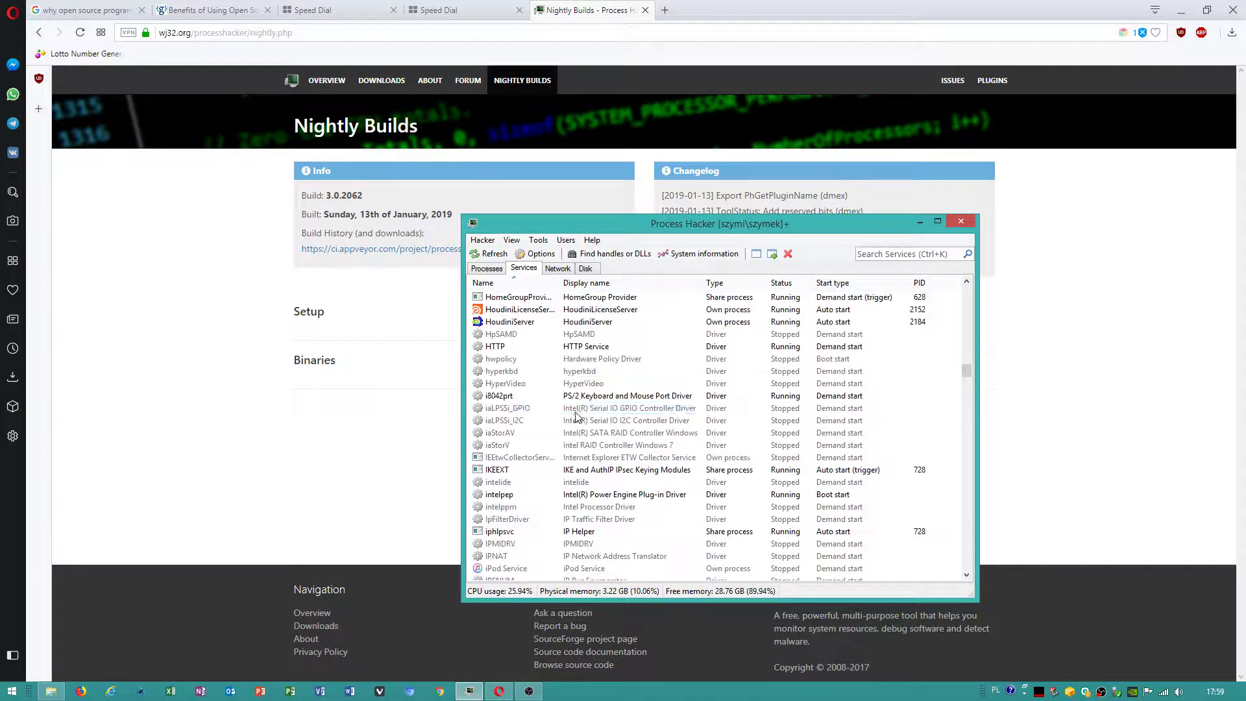
Scroll through the services list checking disabled services such as Superfetch
{"action": "scroll", "scroll_direction": "down", "scroll_amount": 3}
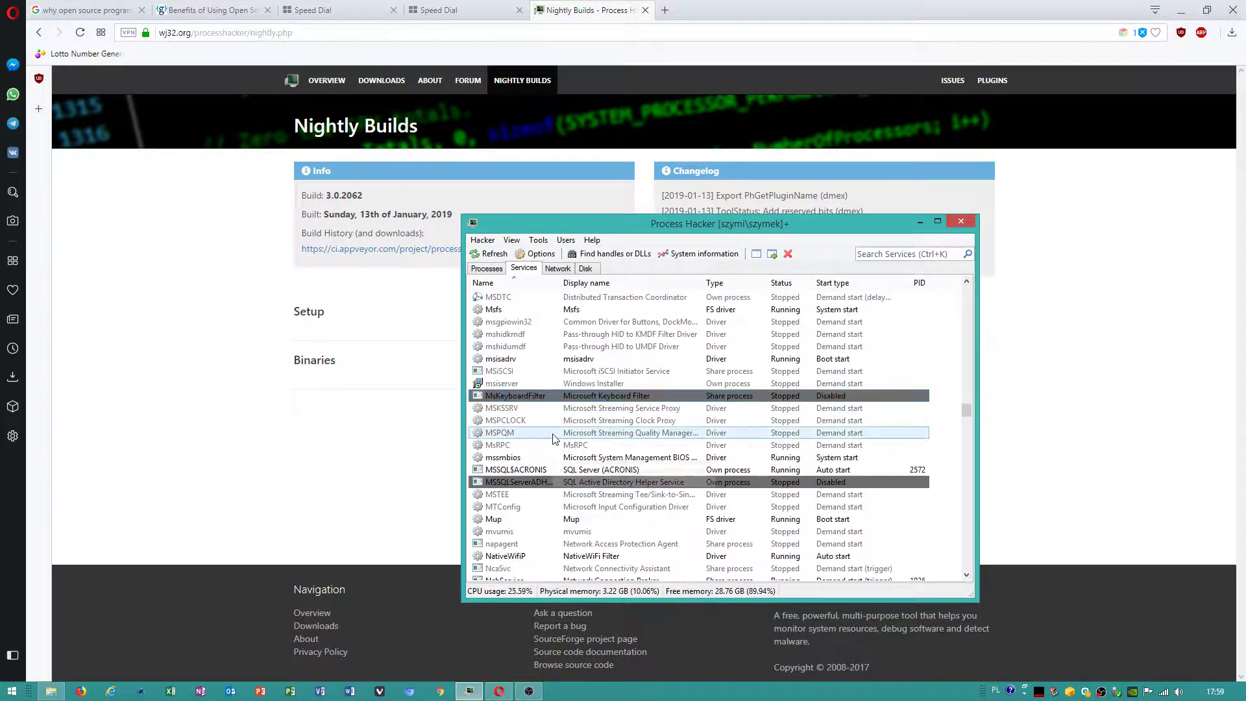
{"action": "scroll", "scroll_direction": "down", "scroll_amount": 3}
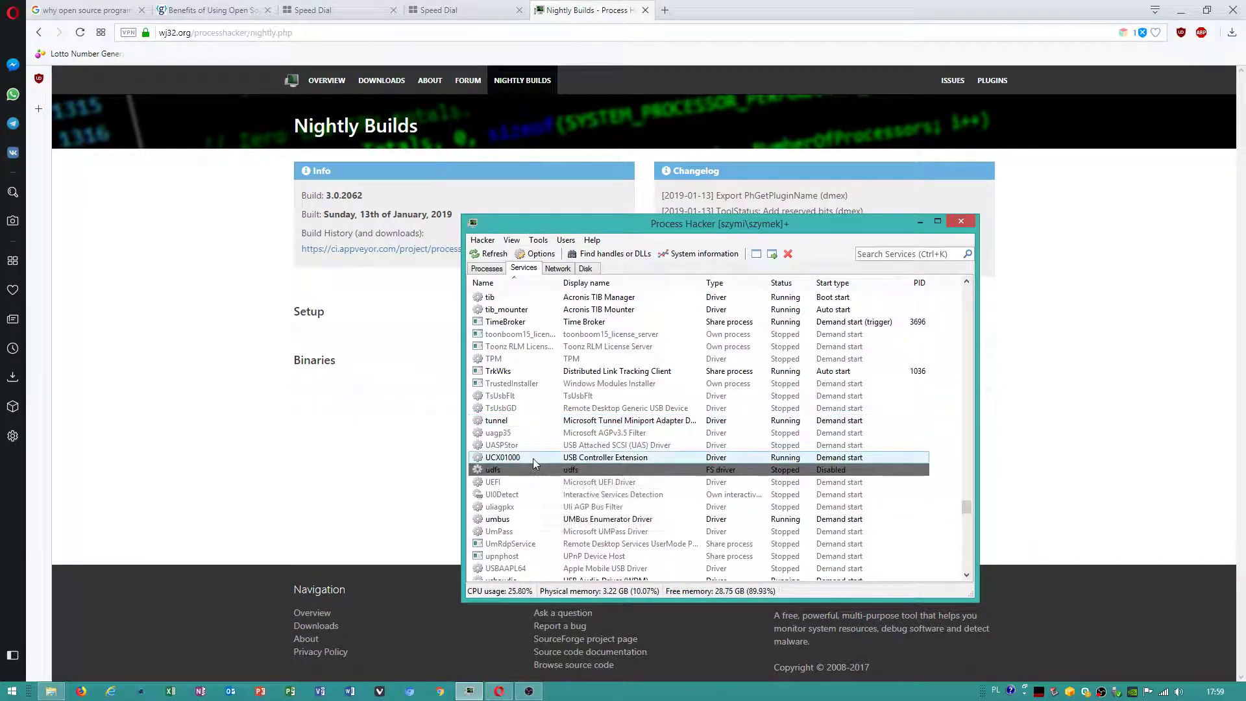
{"action": "scroll", "scroll_direction": "down", "scroll_amount": 3}
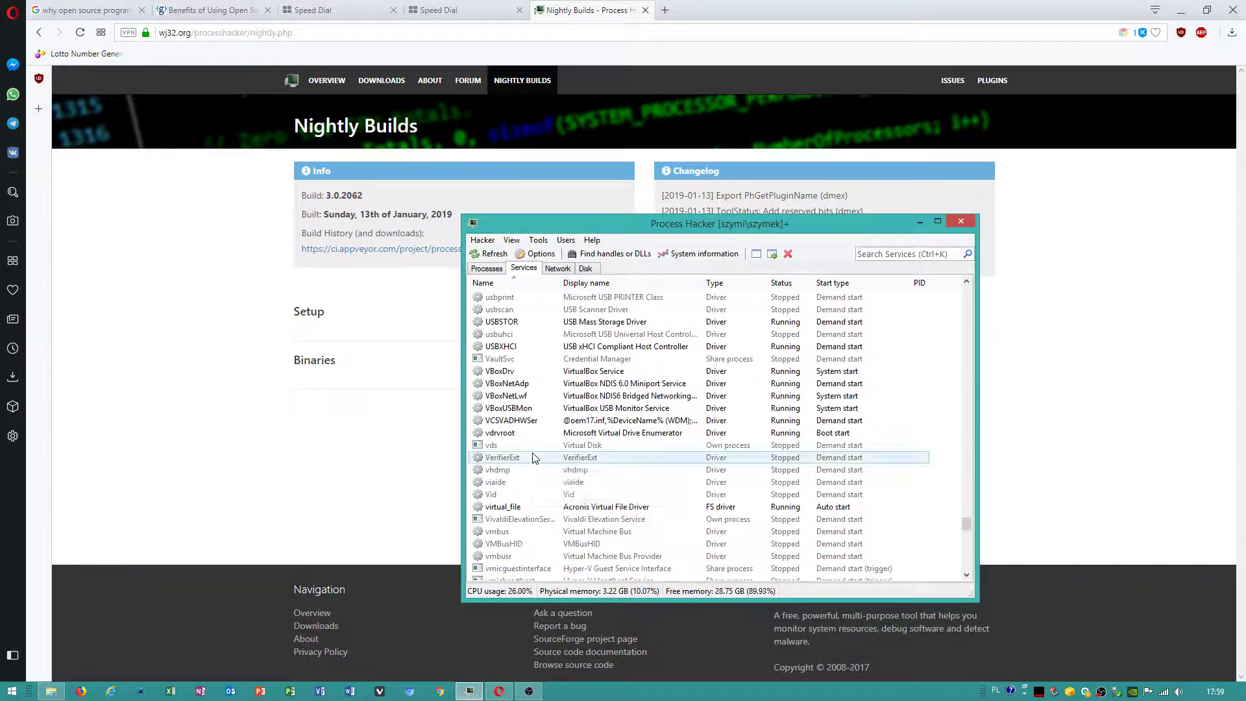
{"action": "scroll", "scroll_direction": "down", "scroll_amount": 3}
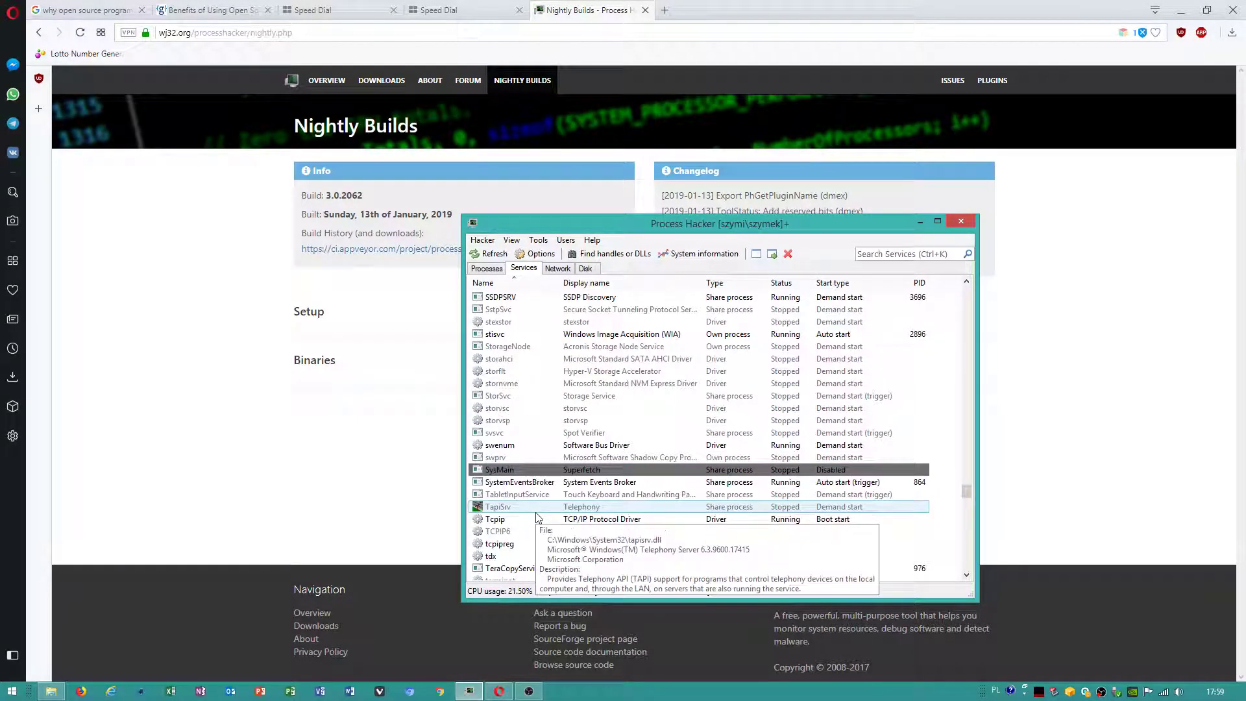
{"action": "scroll", "scroll_direction": "down", "scroll_amount": 3}
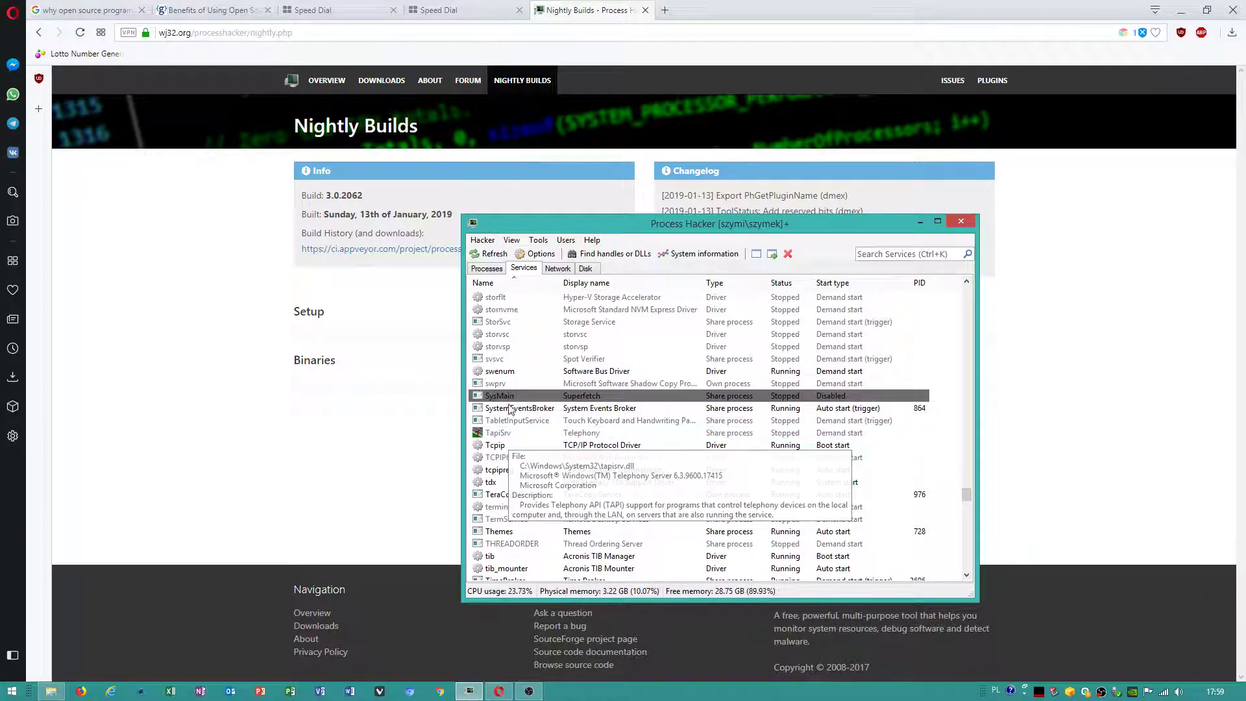
{"action": "scroll", "scroll_direction": "down", "scroll_amount": 3}
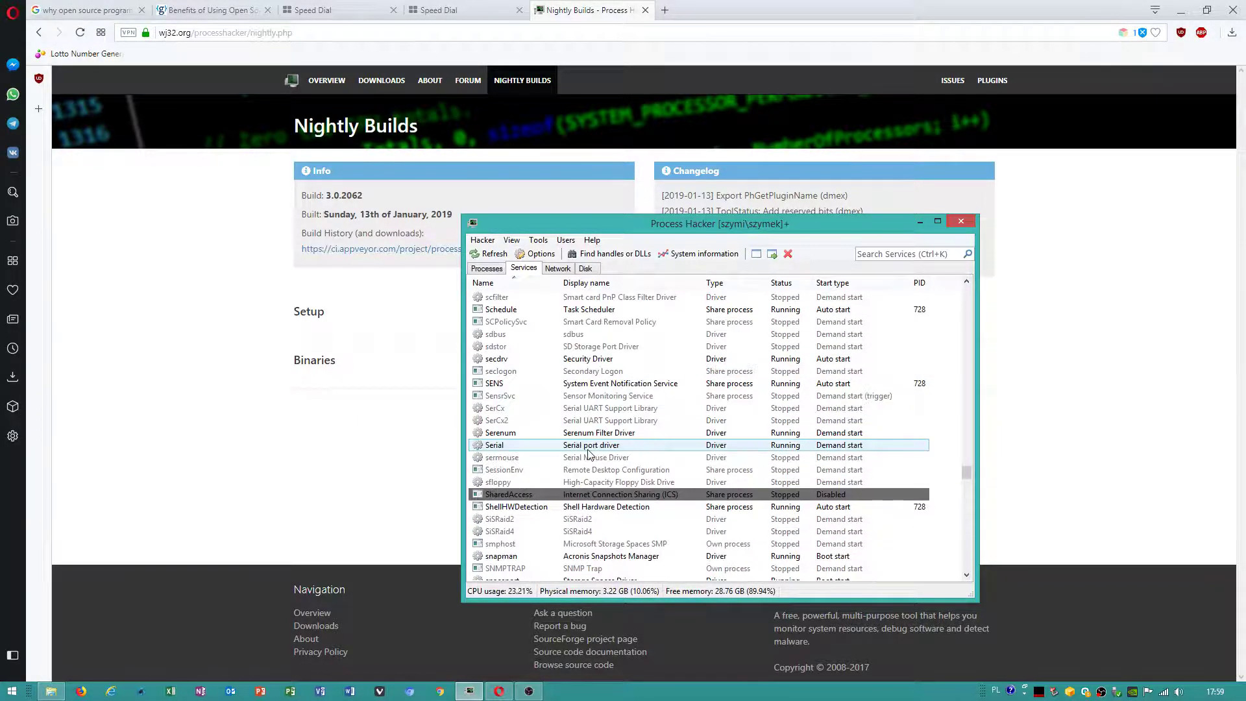
{"action": "scroll", "scroll_direction": "down", "scroll_amount": 3}
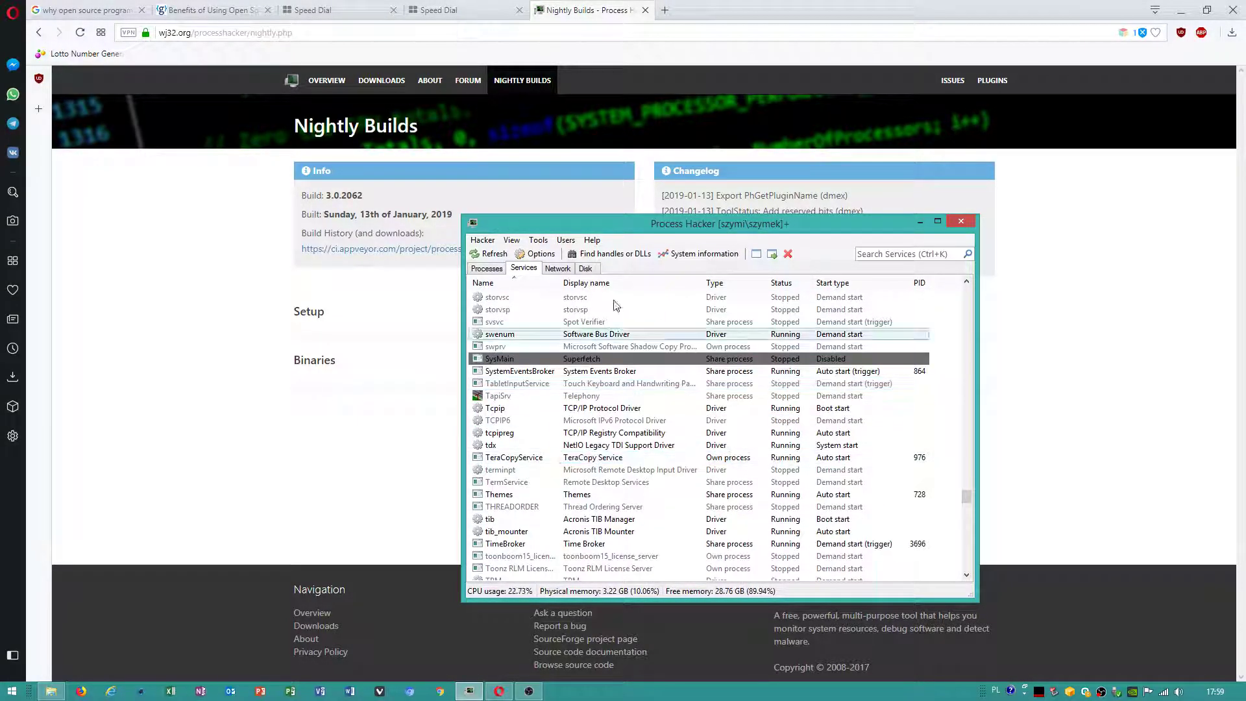
{"action": "scroll", "scroll_direction": "down", "scroll_amount": 3}
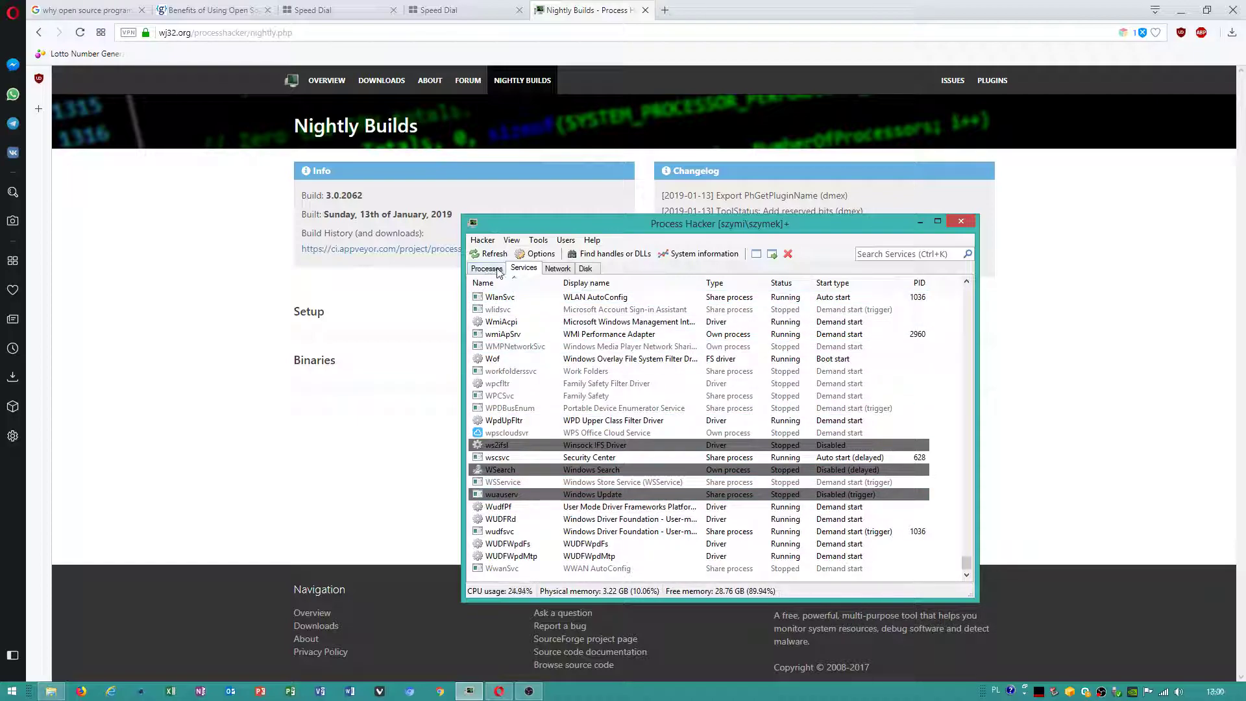
Reverse the Name sort order and scroll down to the SQL Server Agent through Themes entries
{"action": "left_click", "coordinate": [482, 283]}
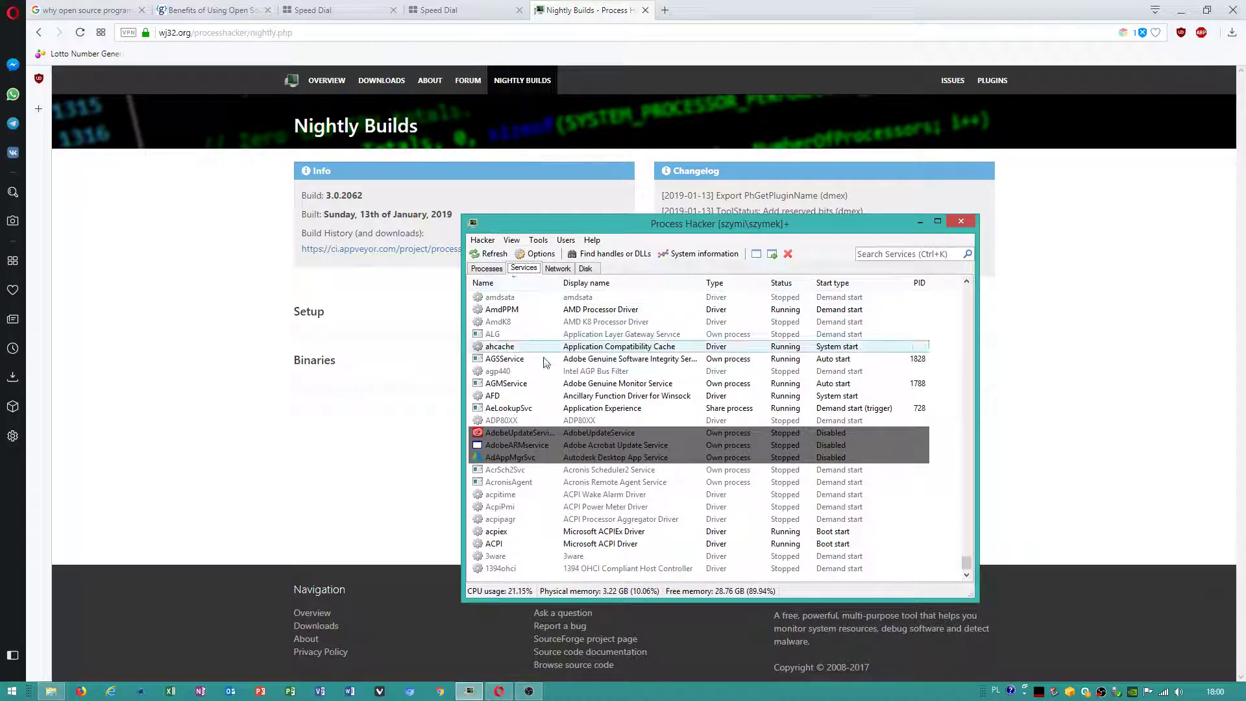
{"action": "scroll", "scroll_direction": "down", "scroll_amount": 3}
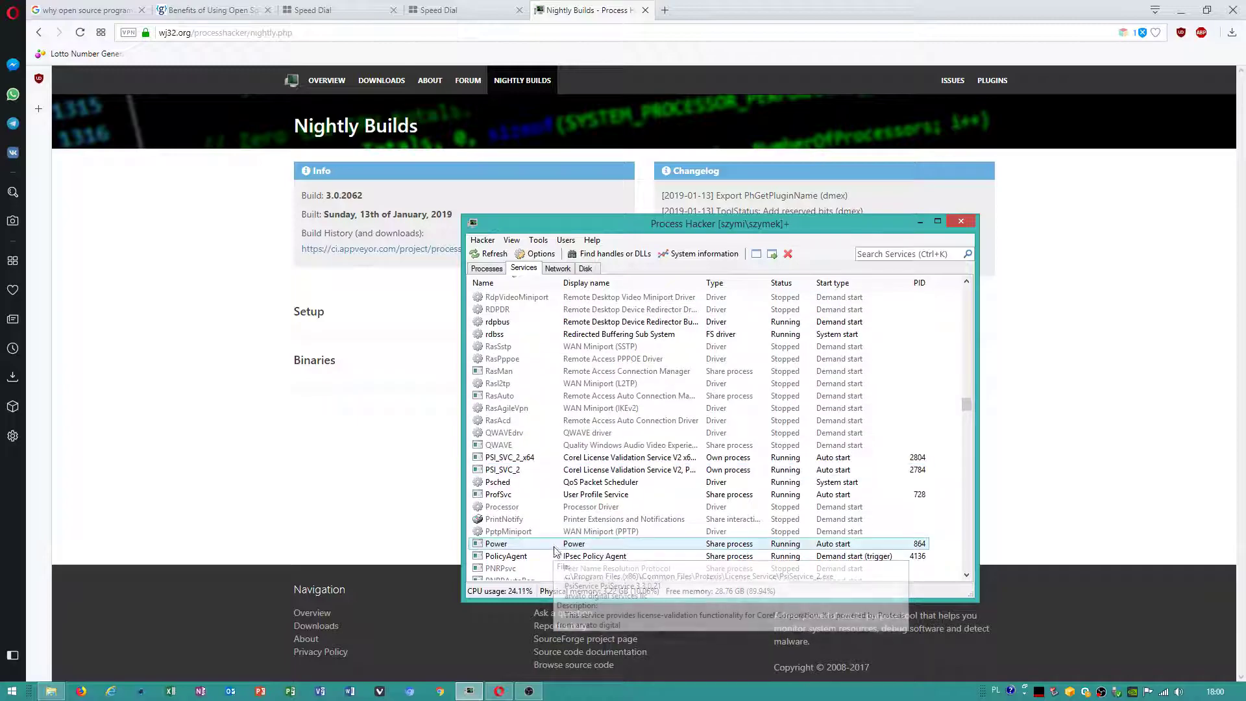
{"action": "scroll", "scroll_direction": "down", "scroll_amount": 3}
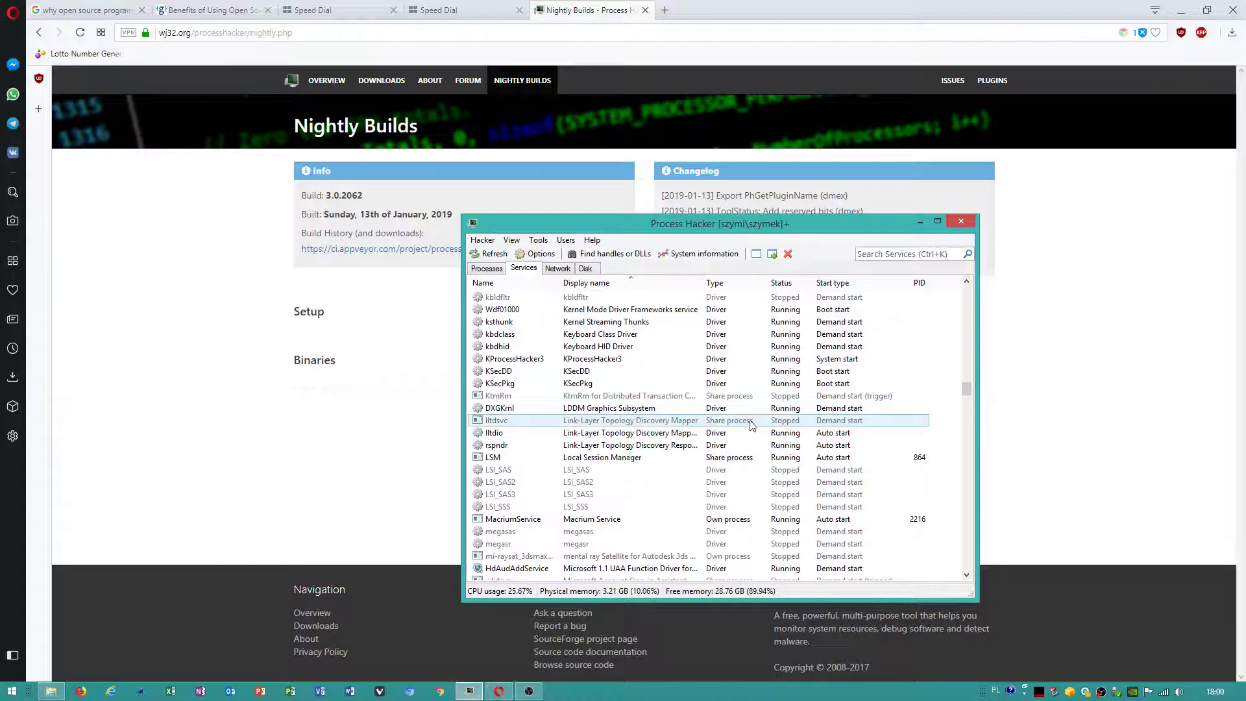
{"action": "scroll", "scroll_direction": "down", "scroll_amount": 3}
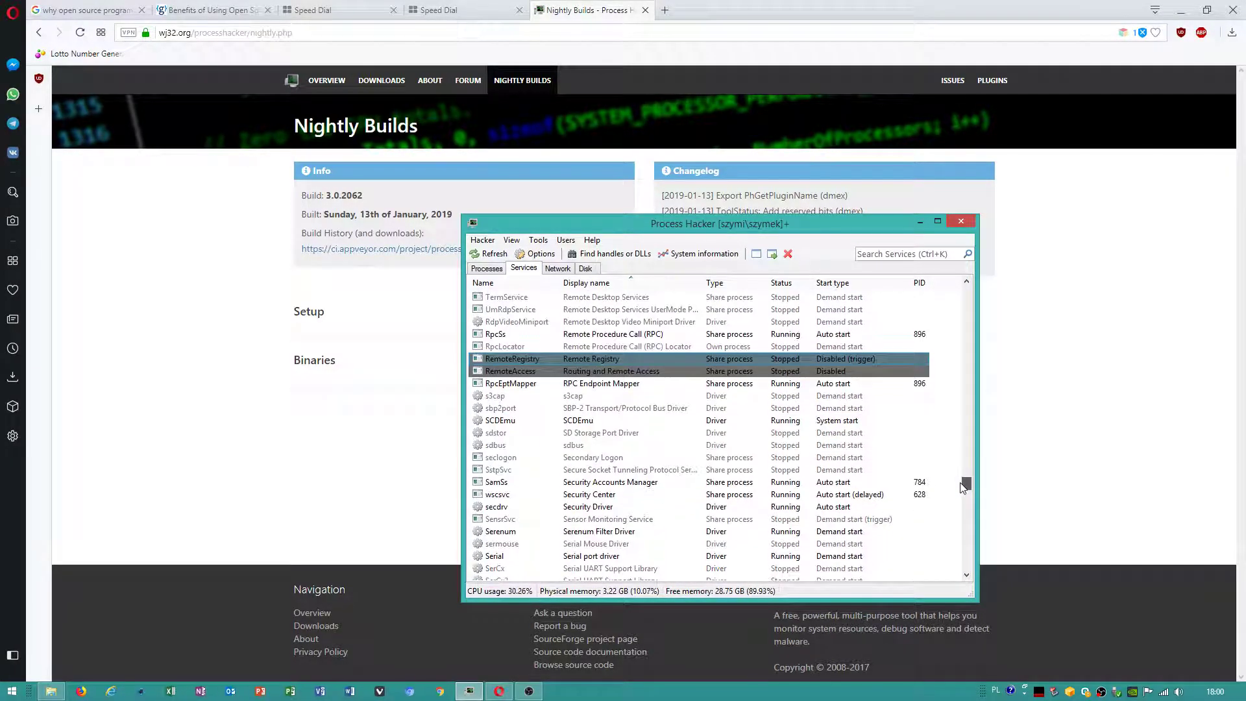
{"action": "scroll", "scroll_direction": "down", "scroll_amount": 3}
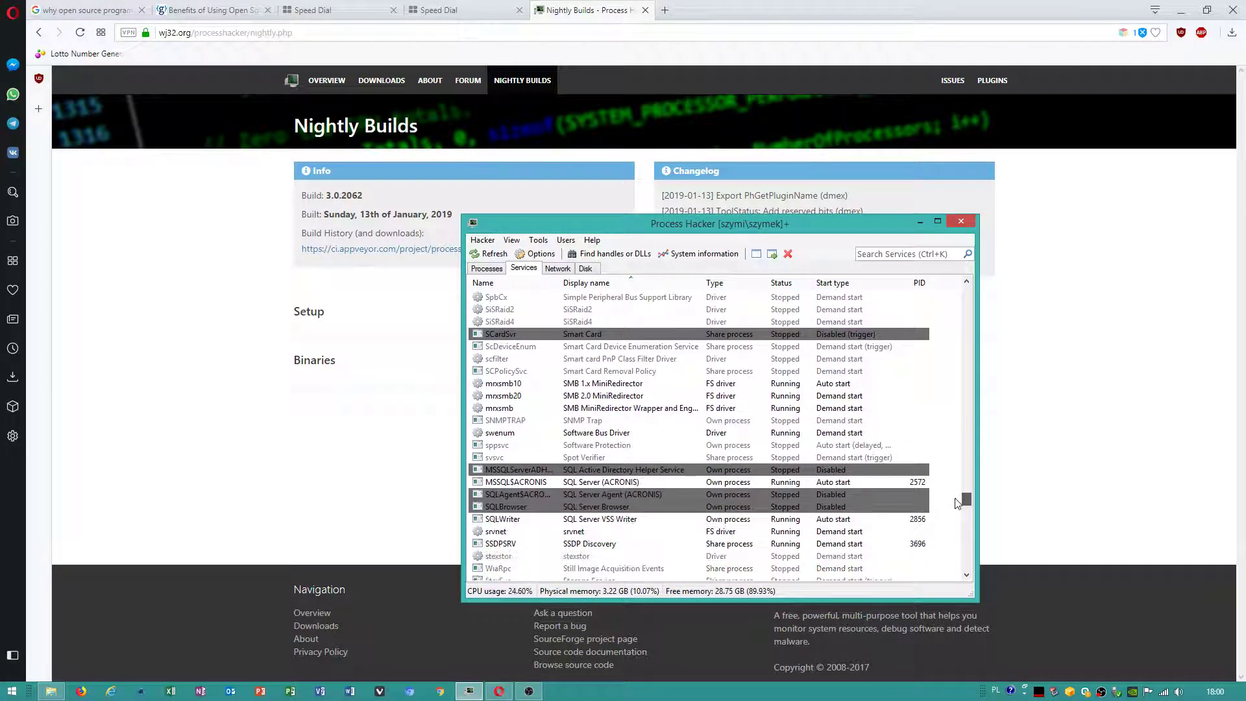
{"action": "scroll", "scroll_direction": "down", "scroll_amount": 3}
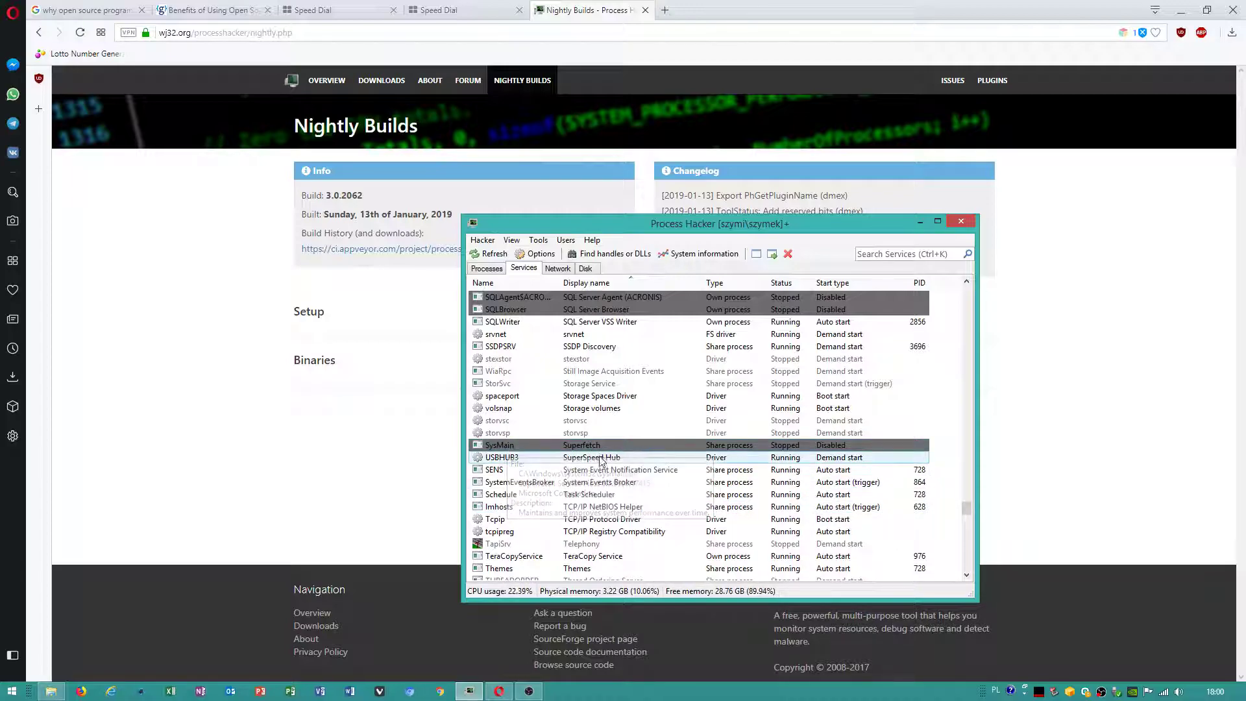
{"action": "right_click", "coordinate": [499, 445]}
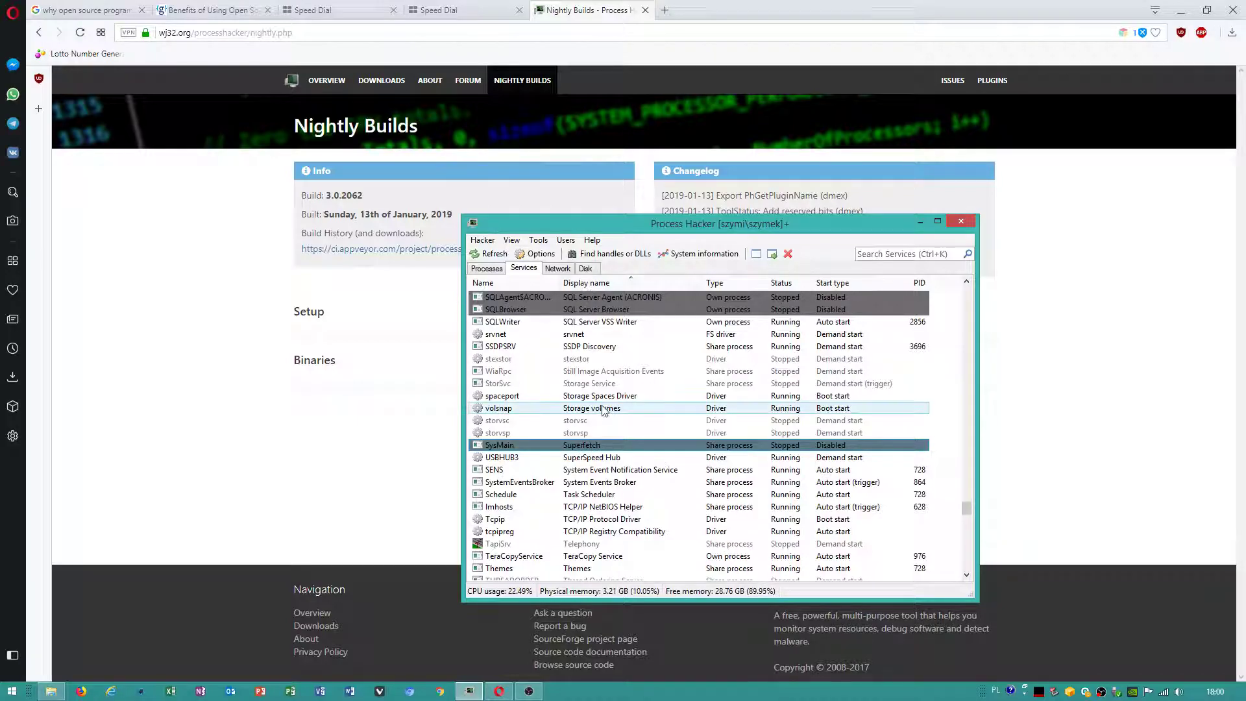
{"action": "double_click", "coordinate": [499, 444]}
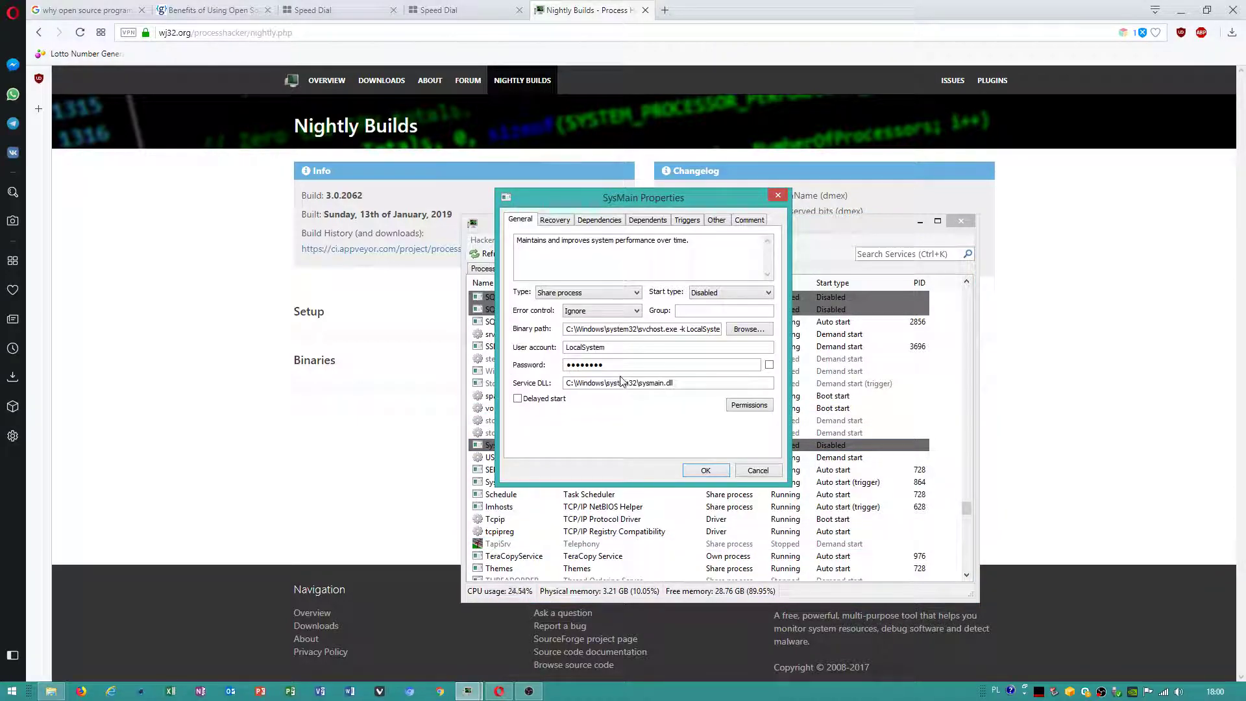
{"action": "mouse_move", "coordinate": [716, 303]}
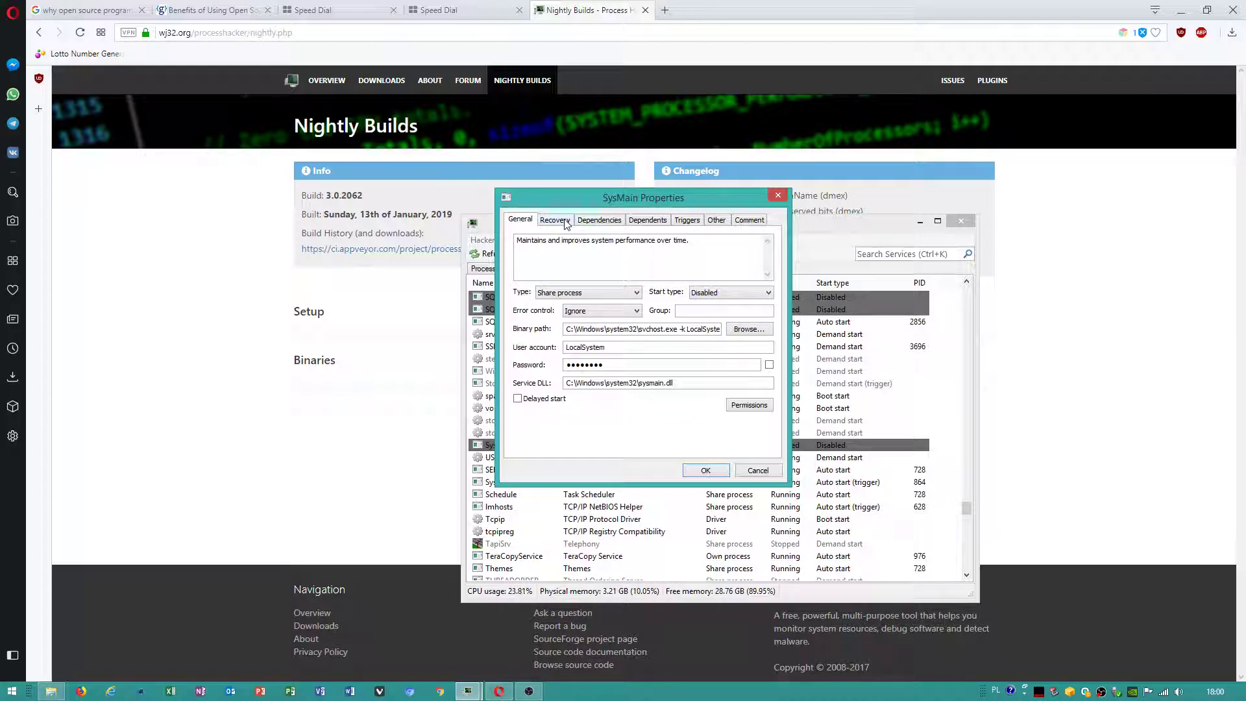
{"action": "left_click", "coordinate": [555, 220]}
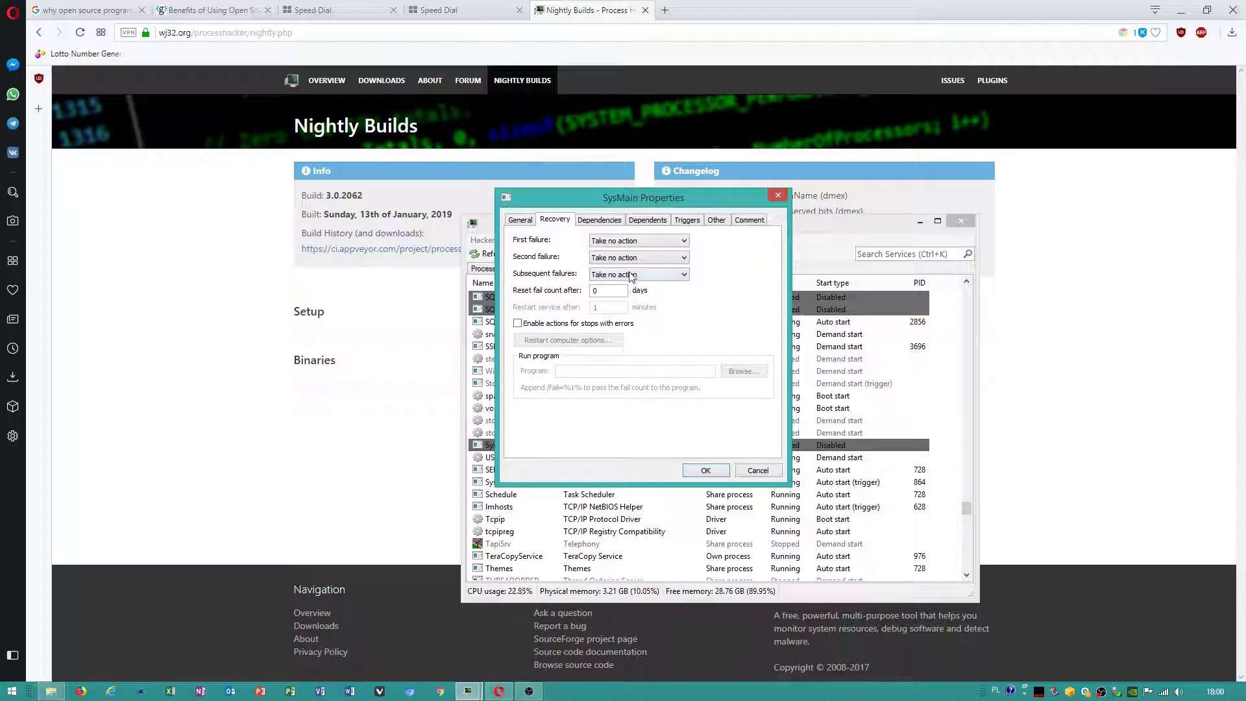
{"action": "left_click", "coordinate": [757, 469]}
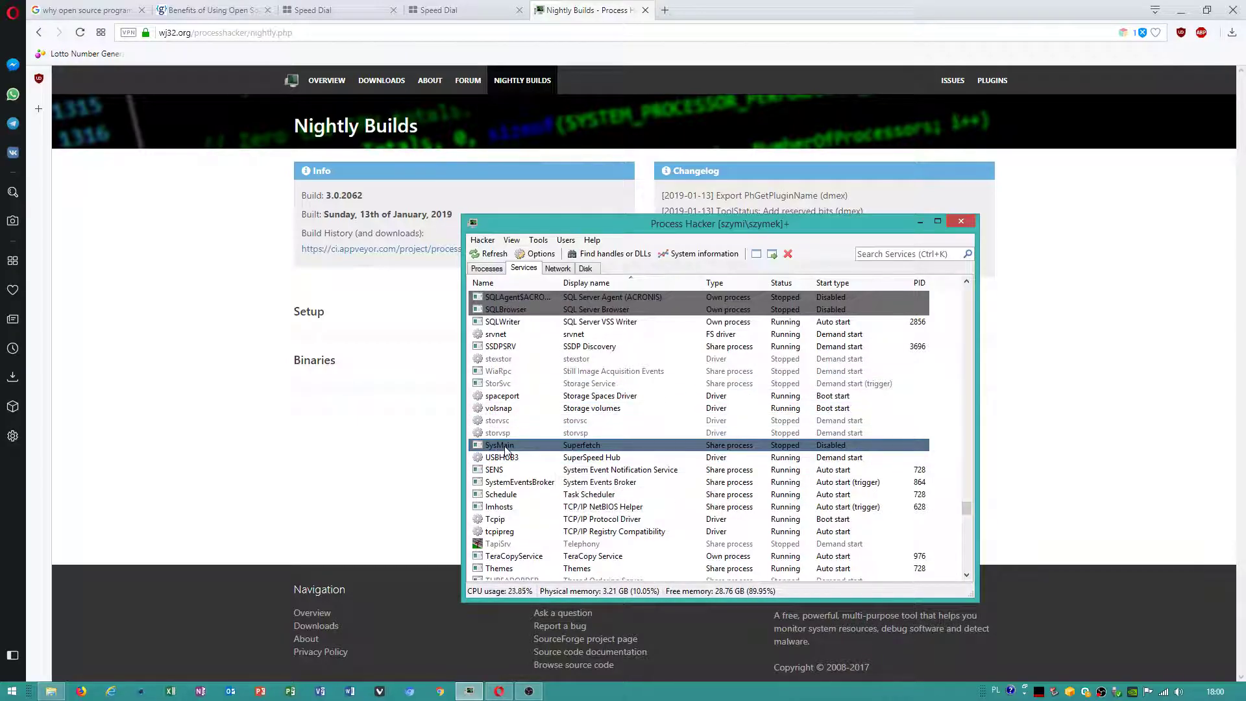
{"action": "scroll", "scroll_direction": "down", "scroll_amount": 3}
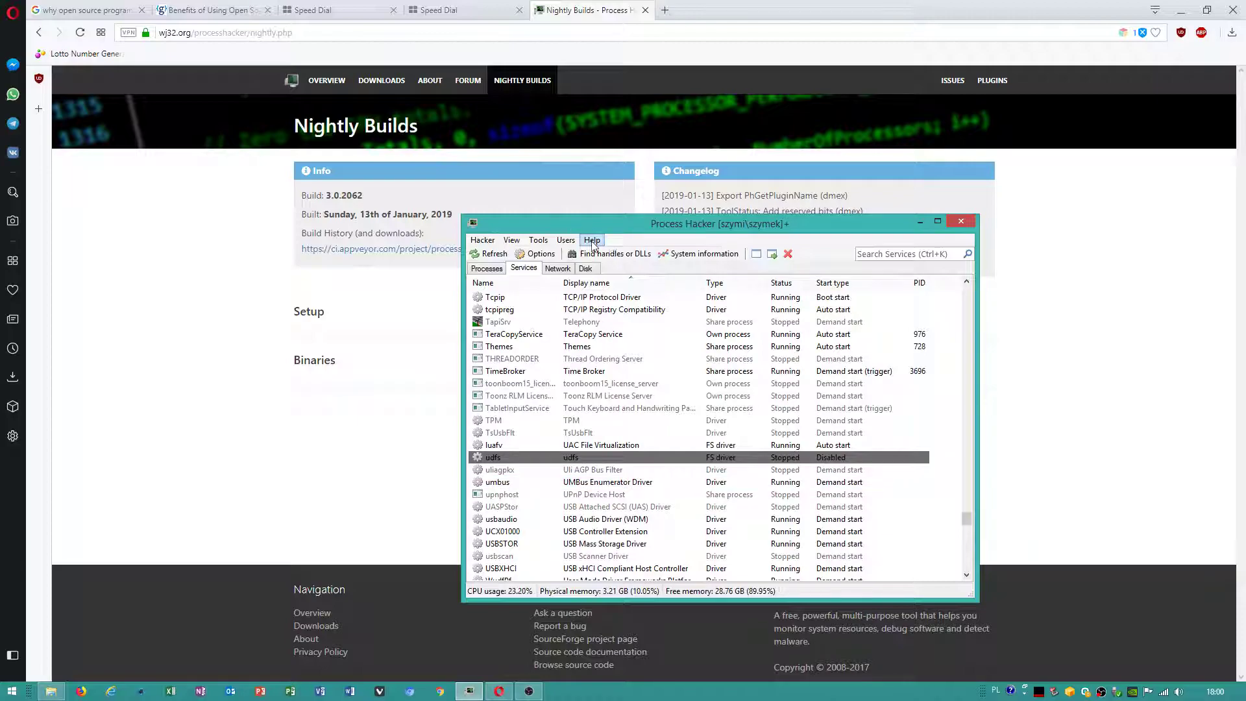
{"action": "left_click", "coordinate": [591, 240]}
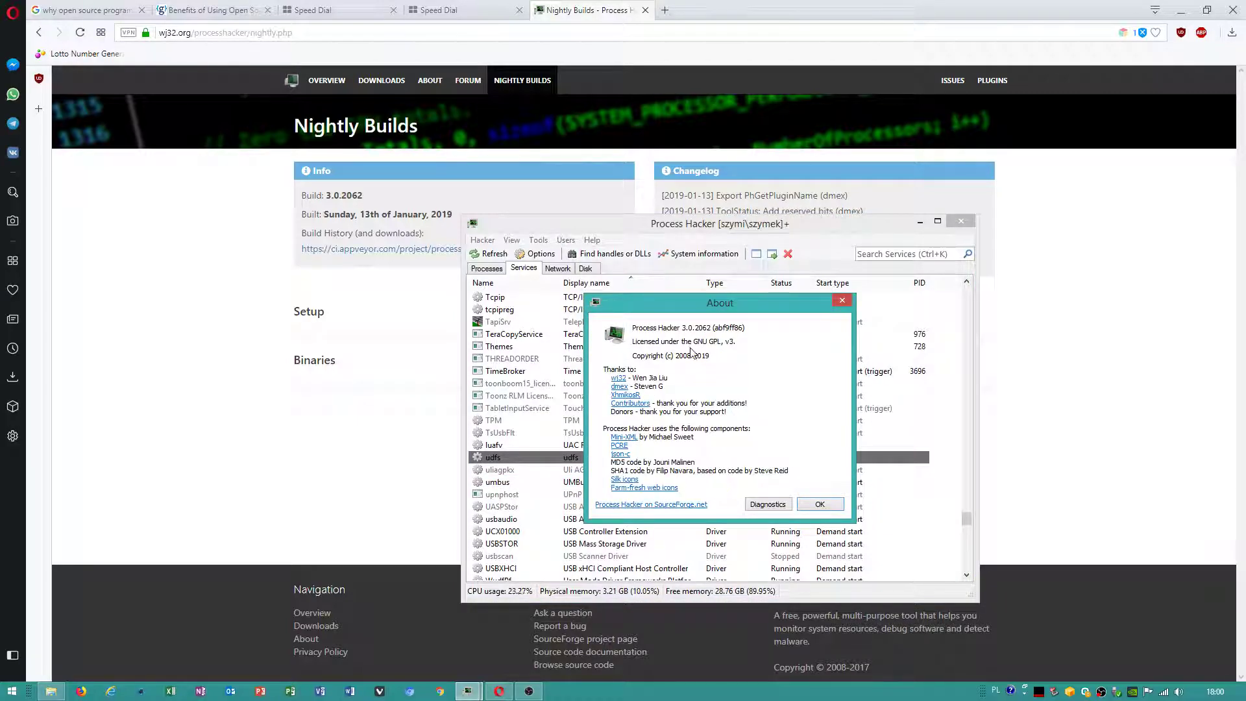
{"action": "left_click", "coordinate": [819, 504]}
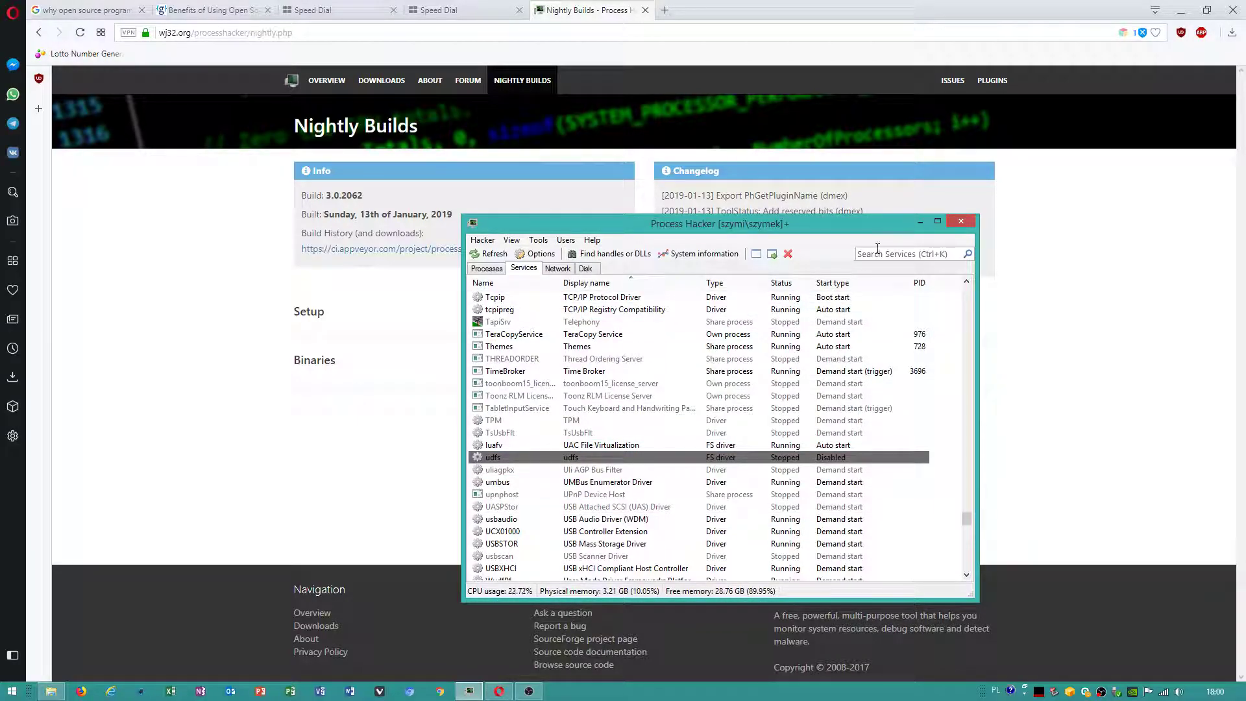